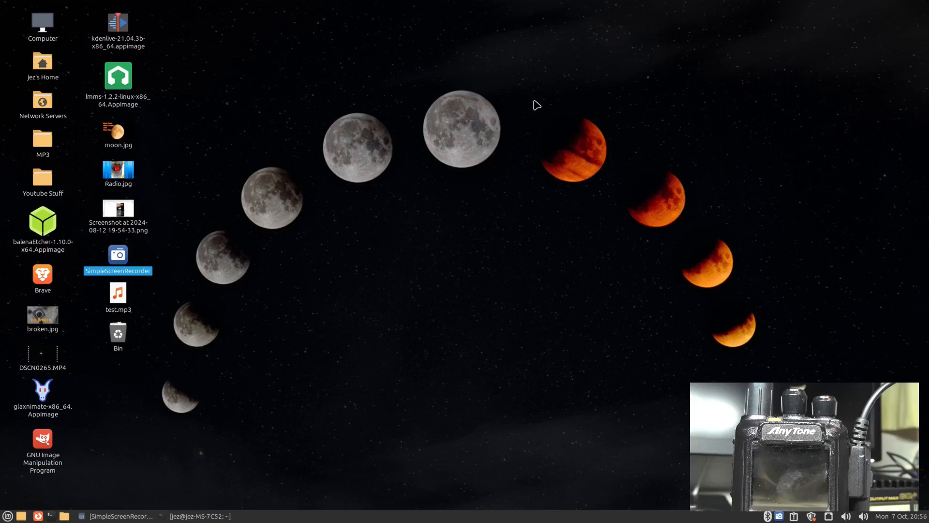
pyautogui.moveTo(337, 257)
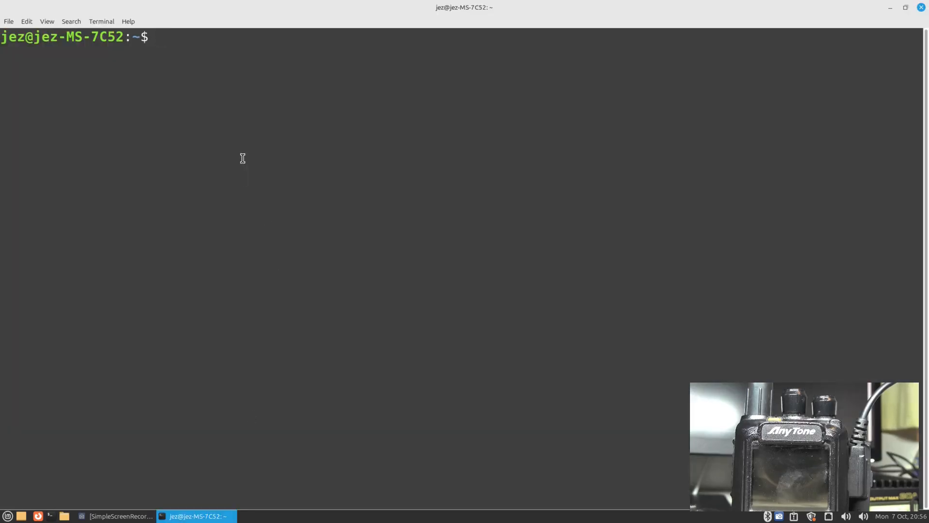
# - List the connected USB devices with lsusb, clear the screen, and run lsusb again
pyautogui.write('lsusb')
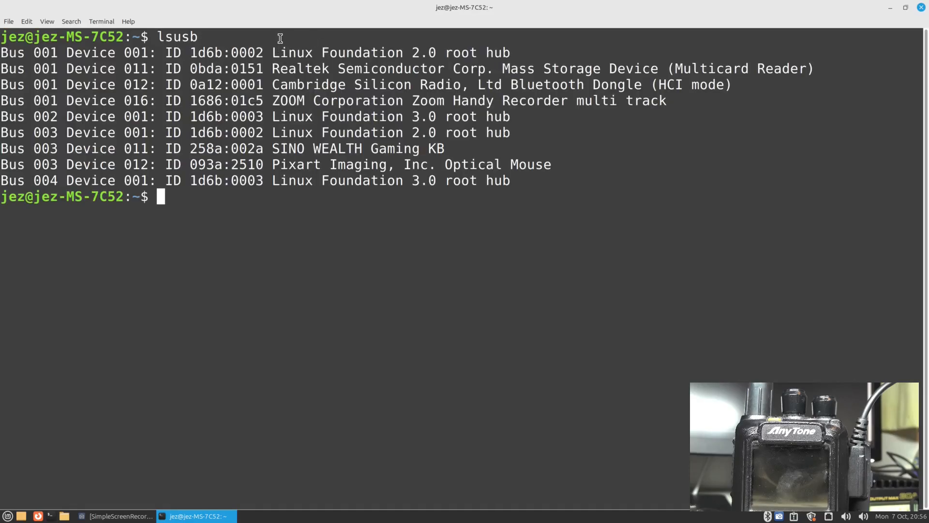
pyautogui.moveTo(308, 69)
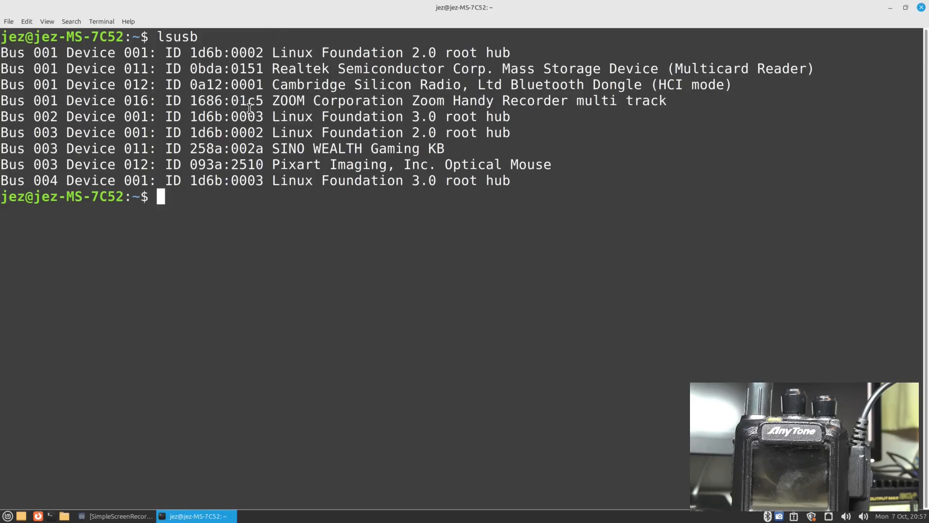
pyautogui.moveTo(277, 120)
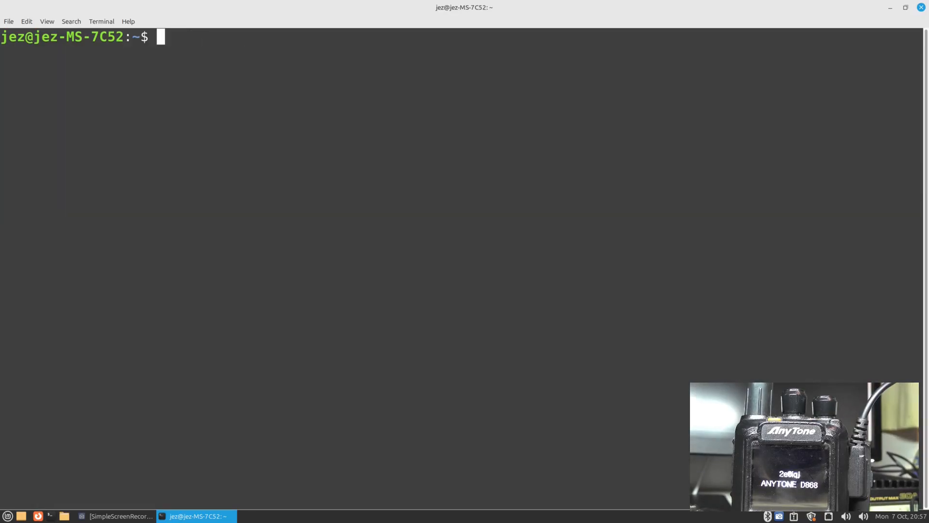
pyautogui.write('lsusb')
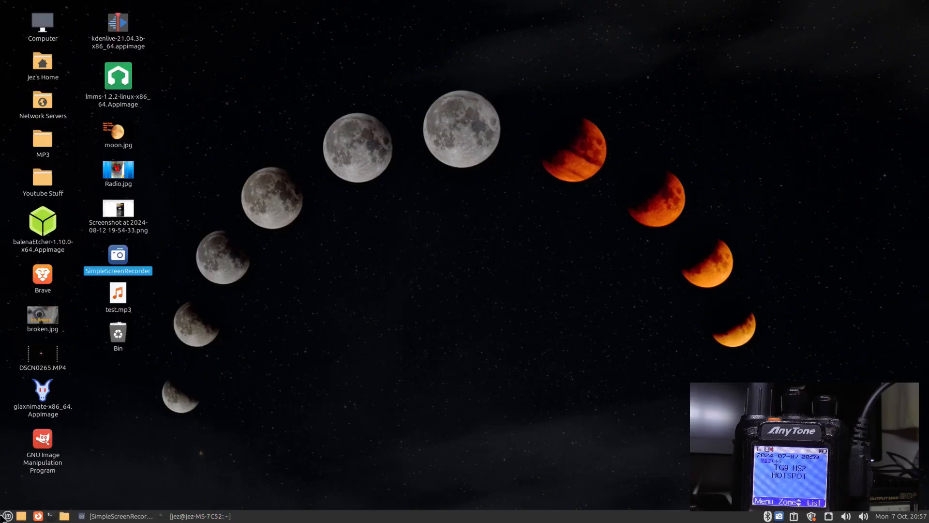
# - Launch QDMR by searching 'qdmr' in the Mint applications menu
pyautogui.click(6, 514)
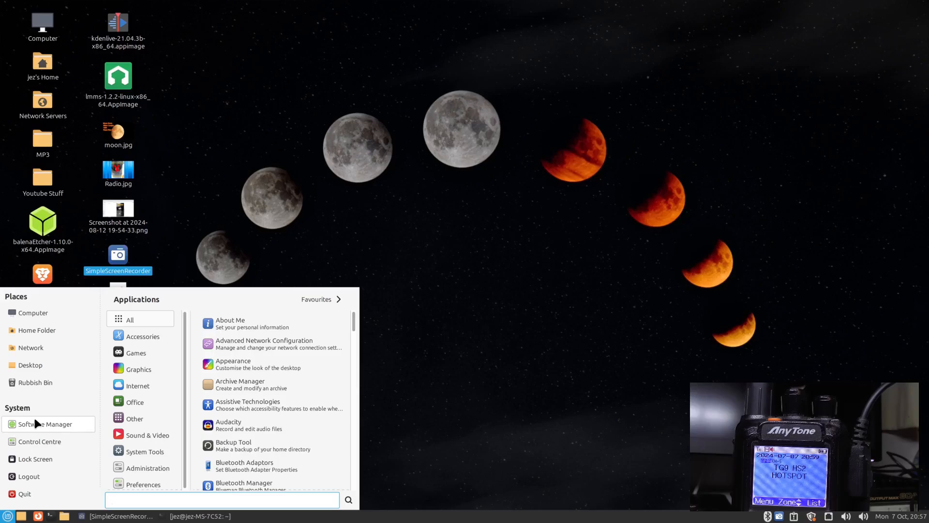
pyautogui.write('q')
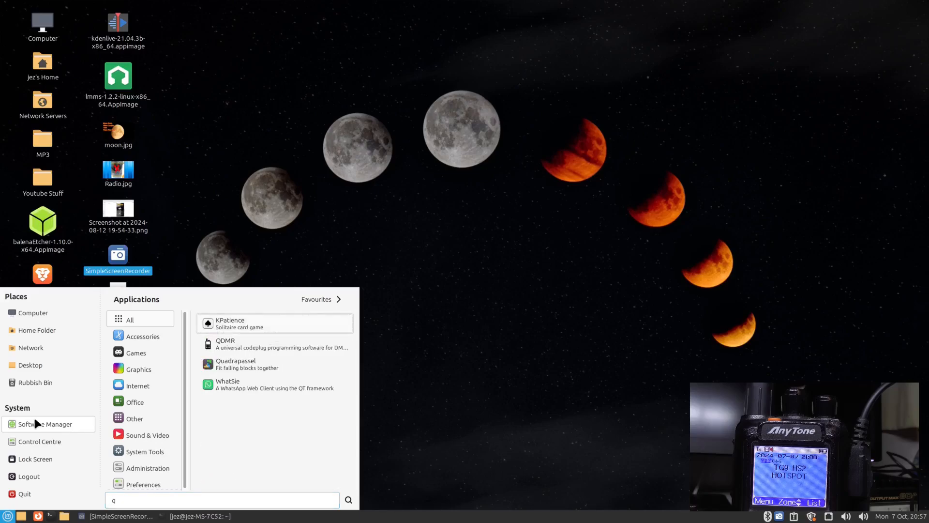
pyautogui.write('dmr')
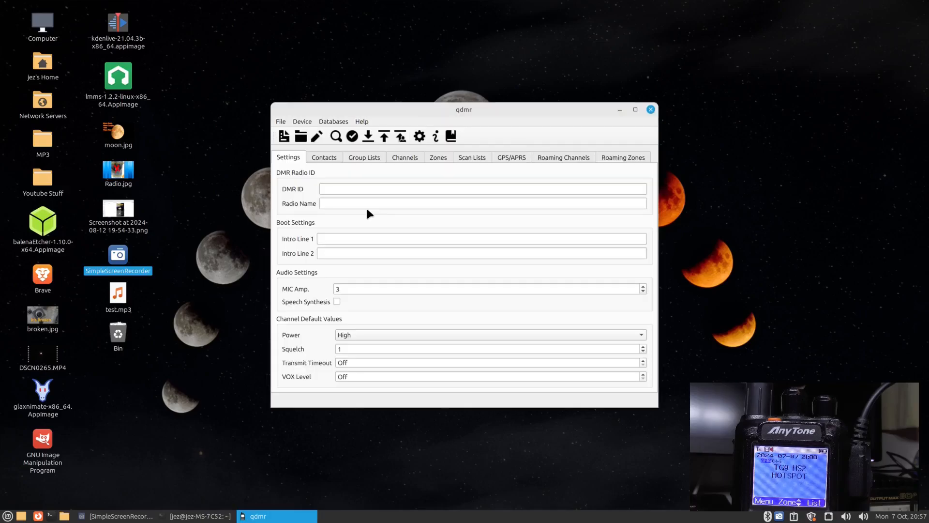
# - Maximise the qdmr window so its empty settings page fills the screen
pyautogui.click(635, 110)
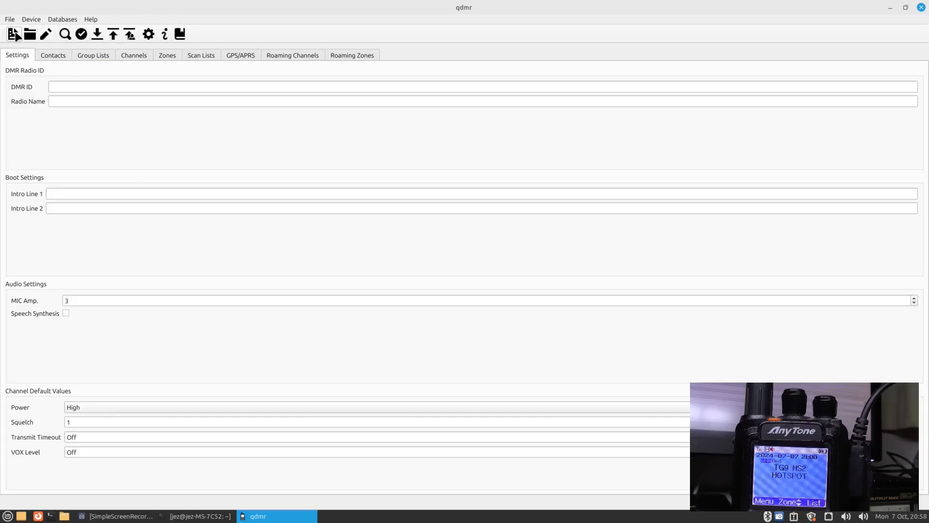
pyautogui.moveTo(29, 34)
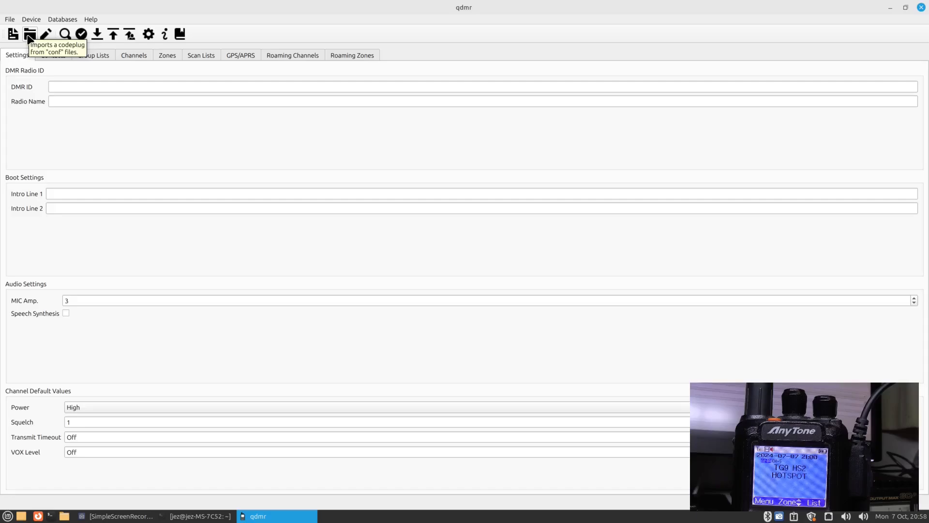
pyautogui.moveTo(47, 34)
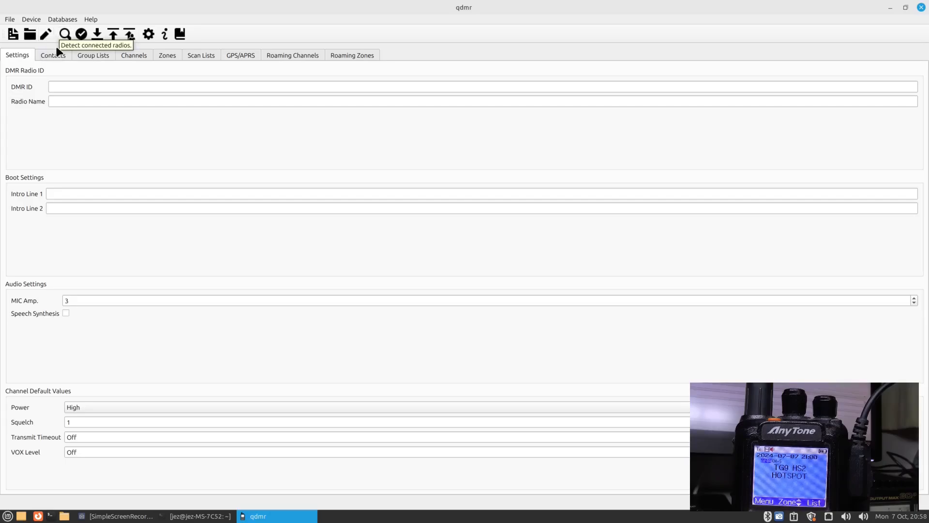
pyautogui.moveTo(84, 33)
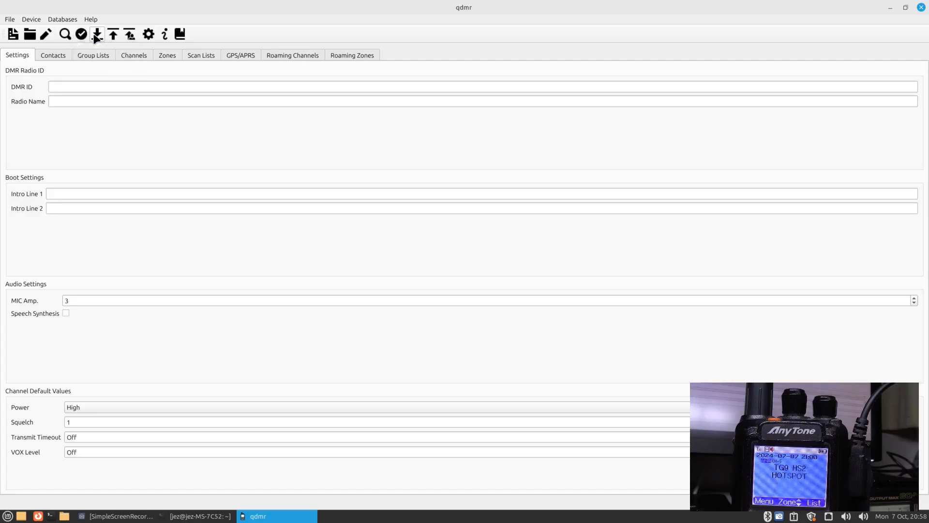
pyautogui.moveTo(96, 35)
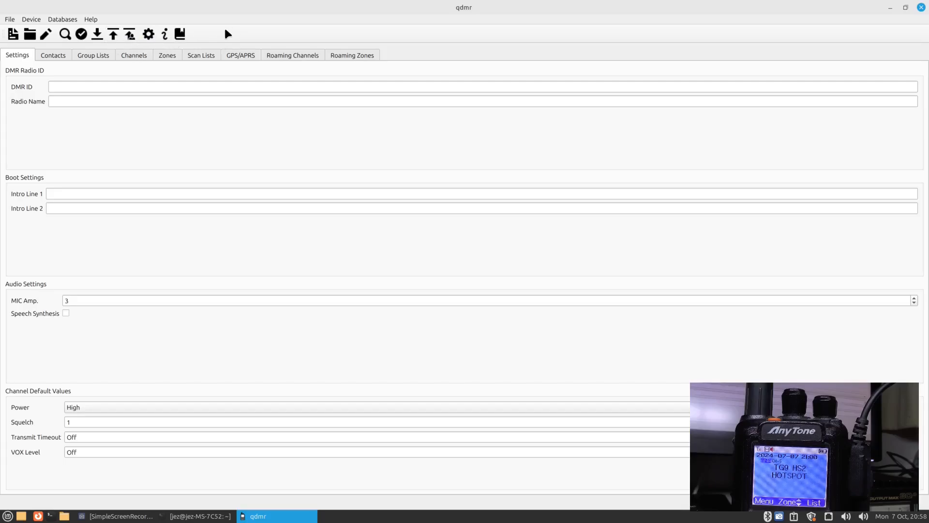
pyautogui.click(91, 19)
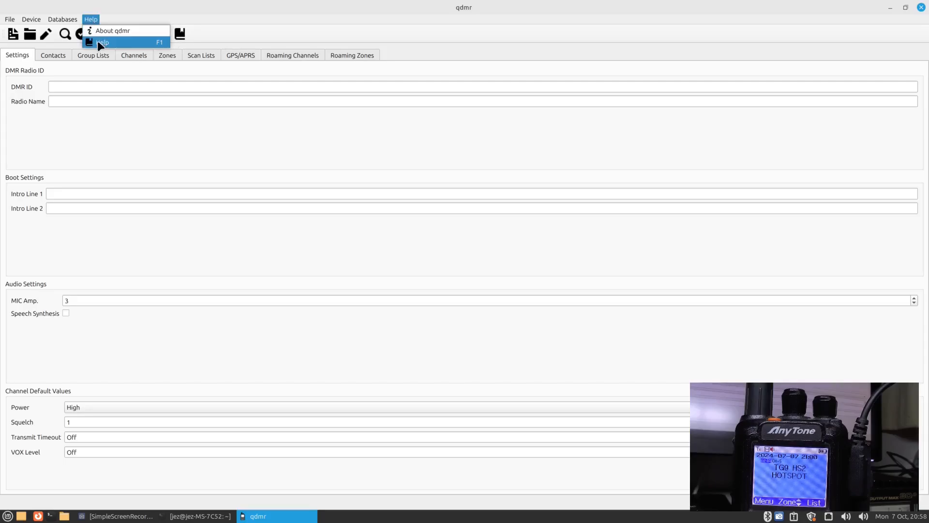
pyautogui.click(110, 30)
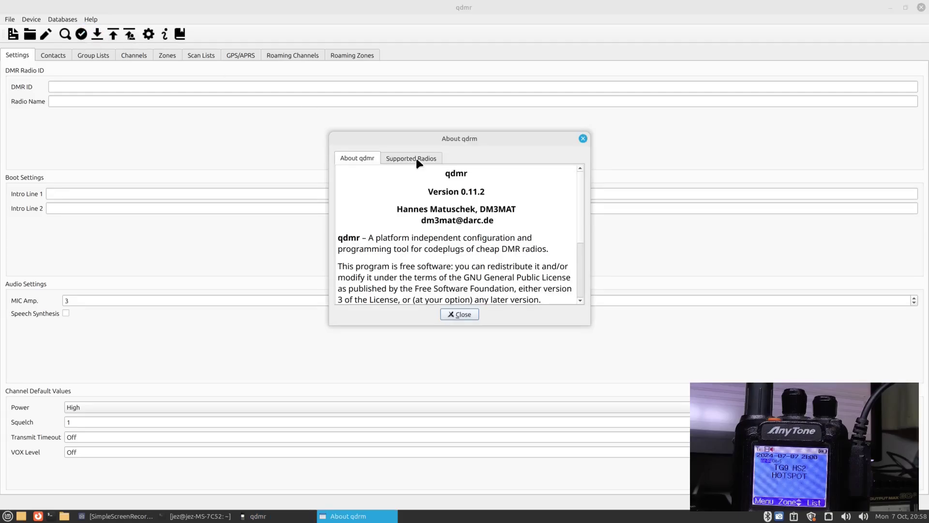
pyautogui.click(411, 158)
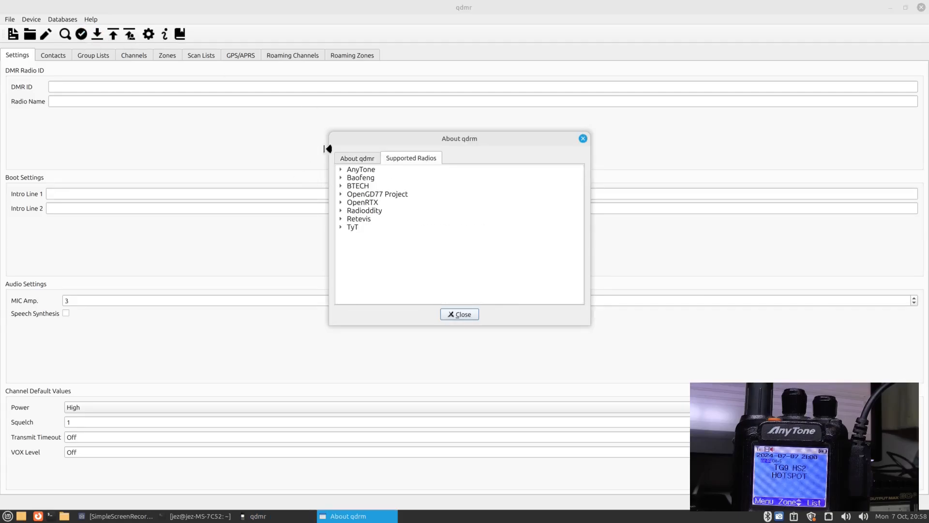
pyautogui.click(340, 169)
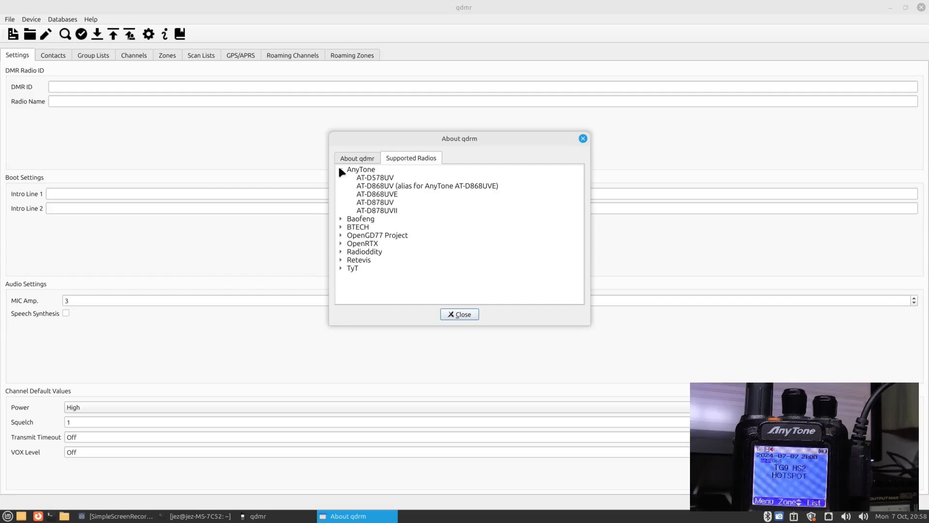
pyautogui.click(341, 170)
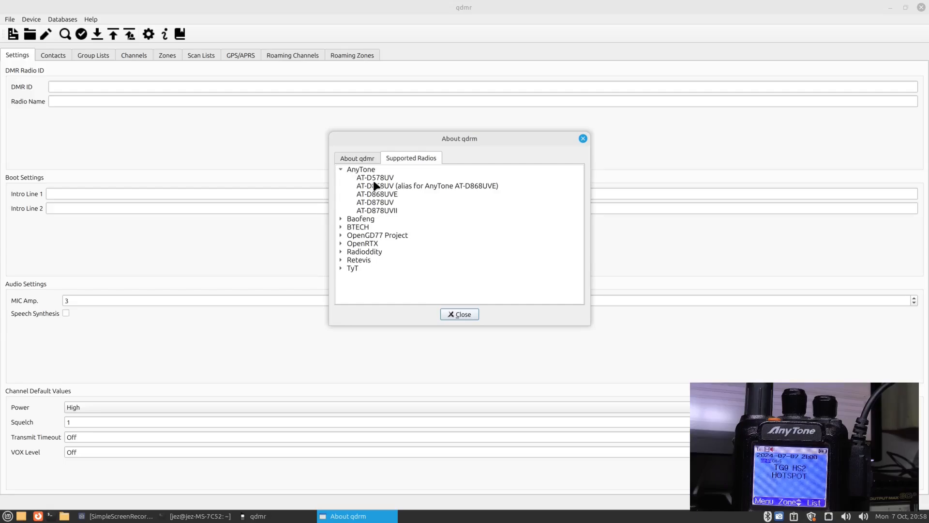
pyautogui.moveTo(387, 218)
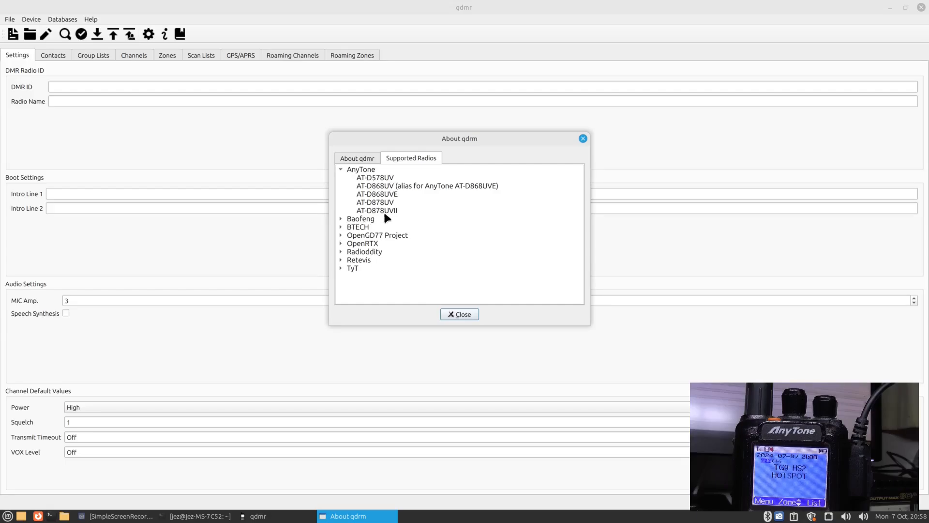
pyautogui.click(340, 169)
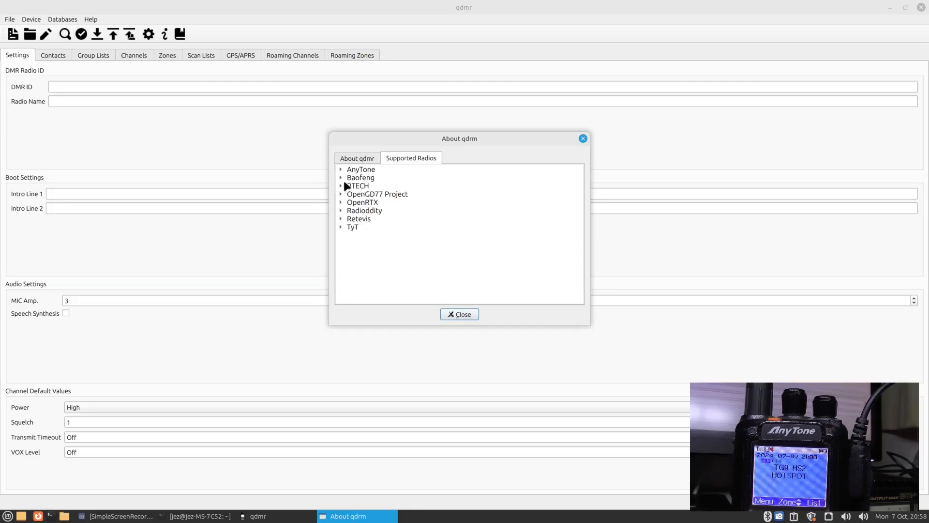
pyautogui.click(342, 178)
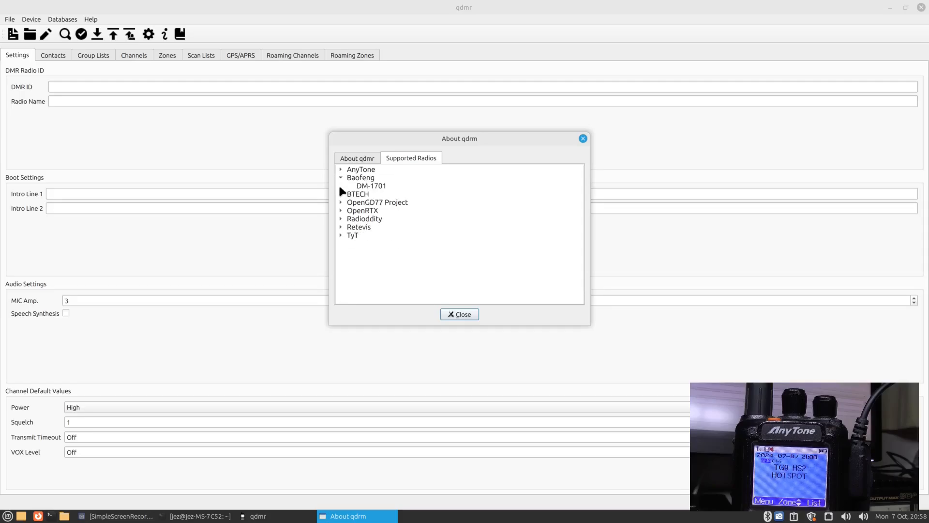
pyautogui.click(342, 178)
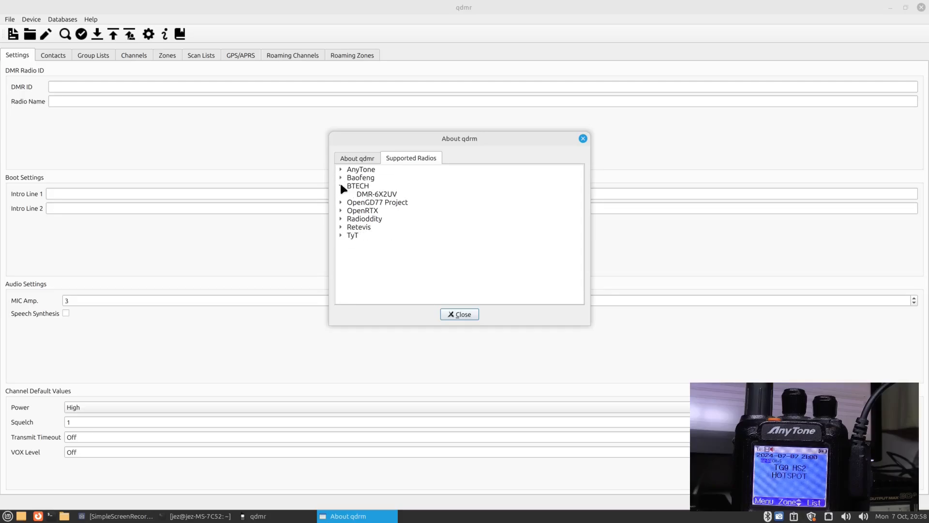
pyautogui.click(340, 193)
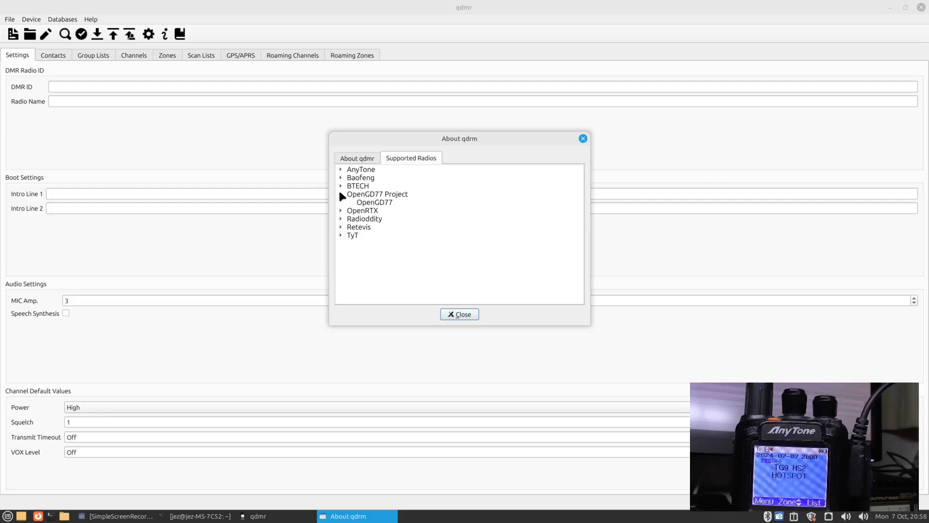
pyautogui.click(340, 202)
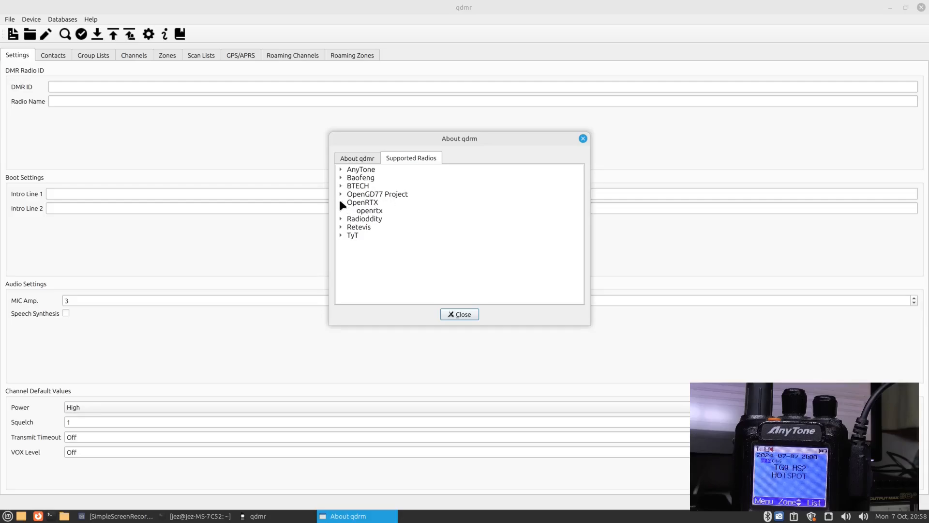
pyautogui.click(341, 210)
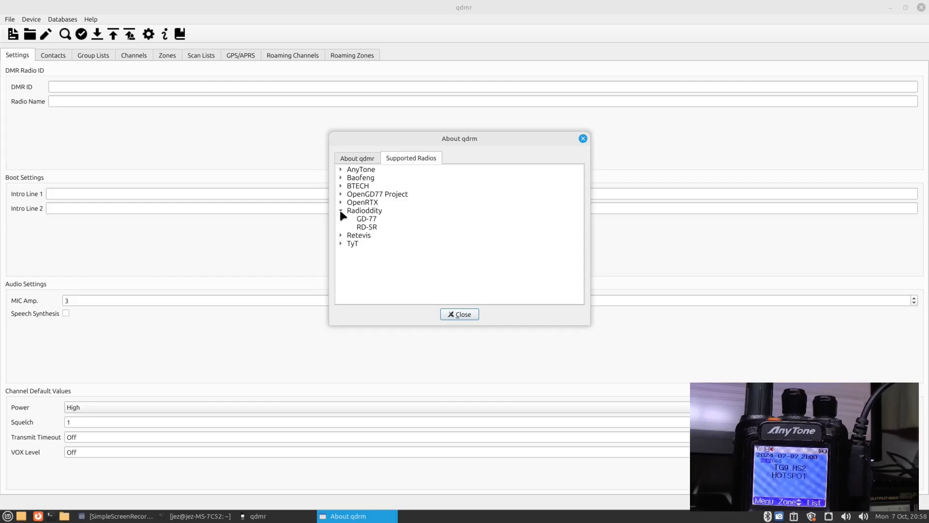
pyautogui.click(342, 219)
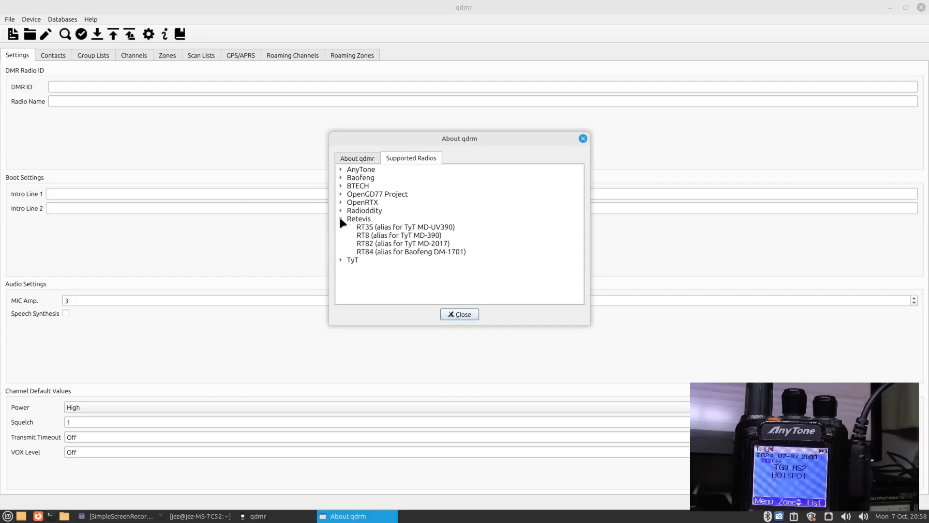
pyautogui.click(343, 226)
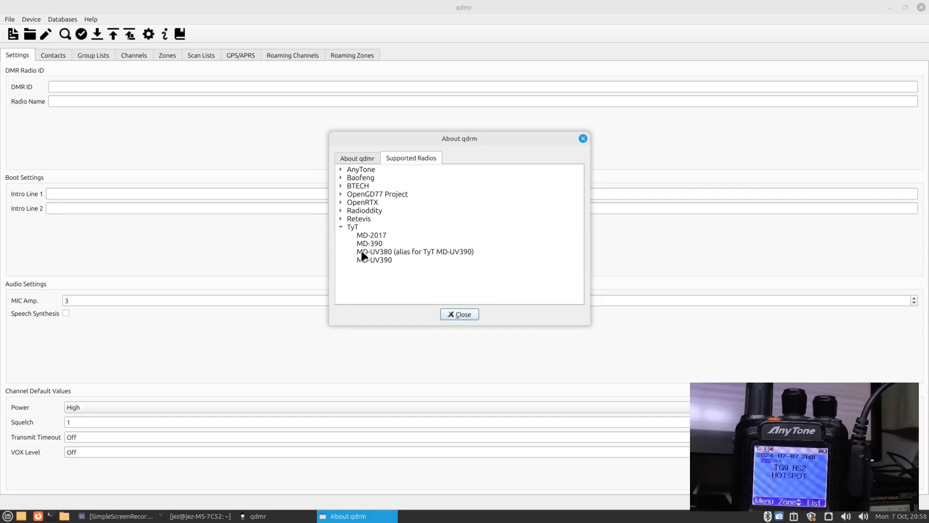
pyautogui.moveTo(373, 268)
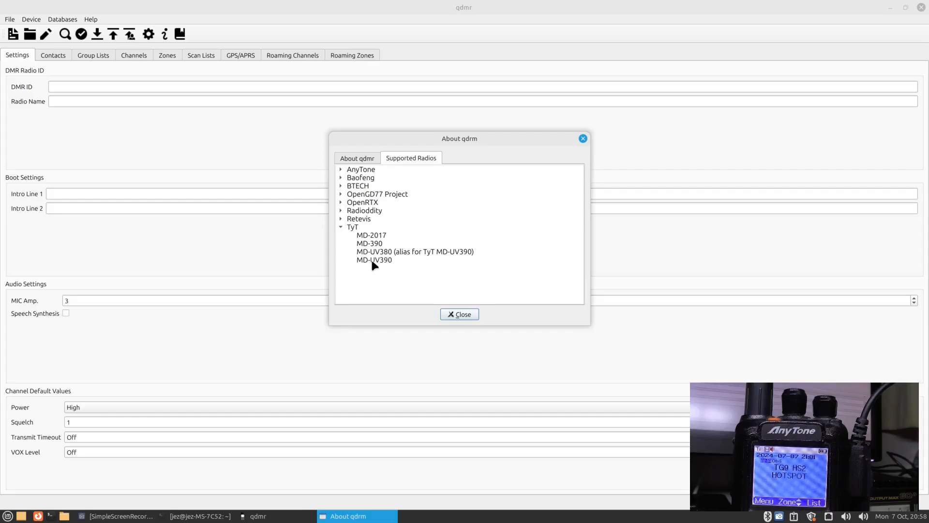
pyautogui.moveTo(366, 263)
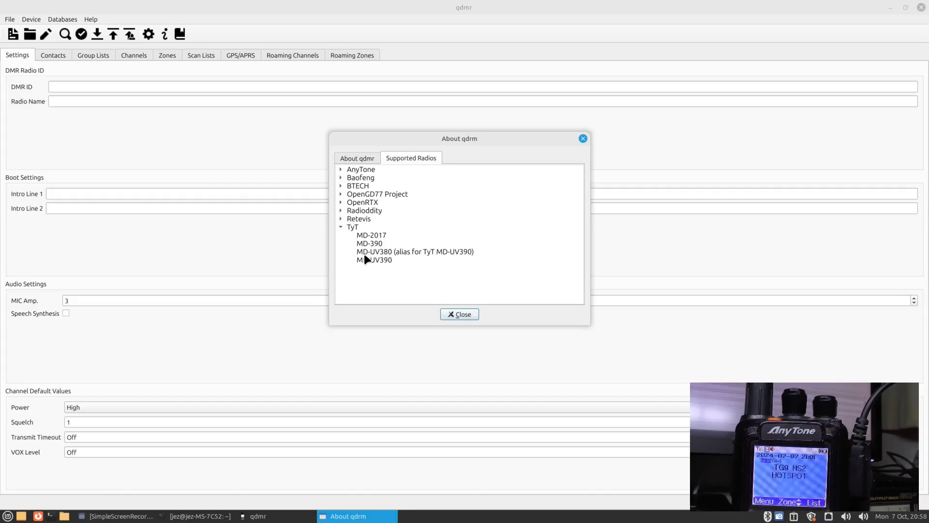
pyautogui.moveTo(378, 271)
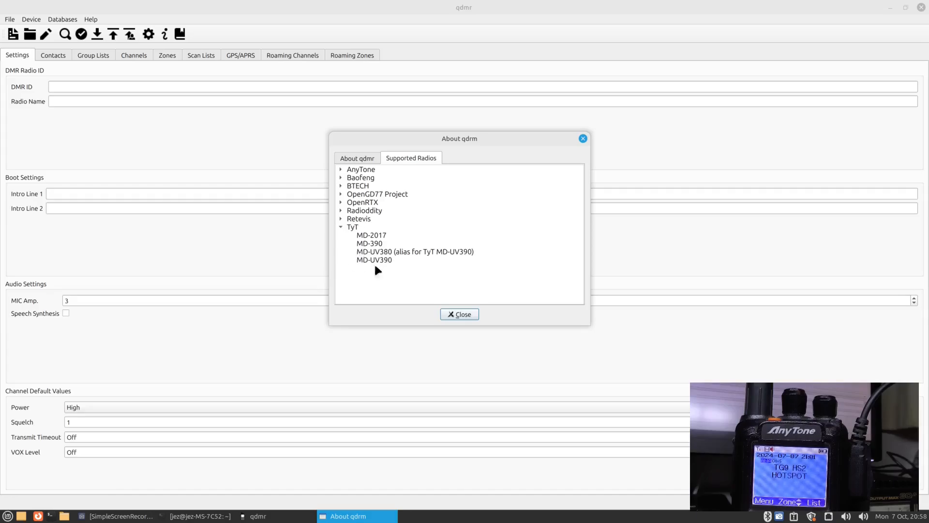
pyautogui.click(459, 314)
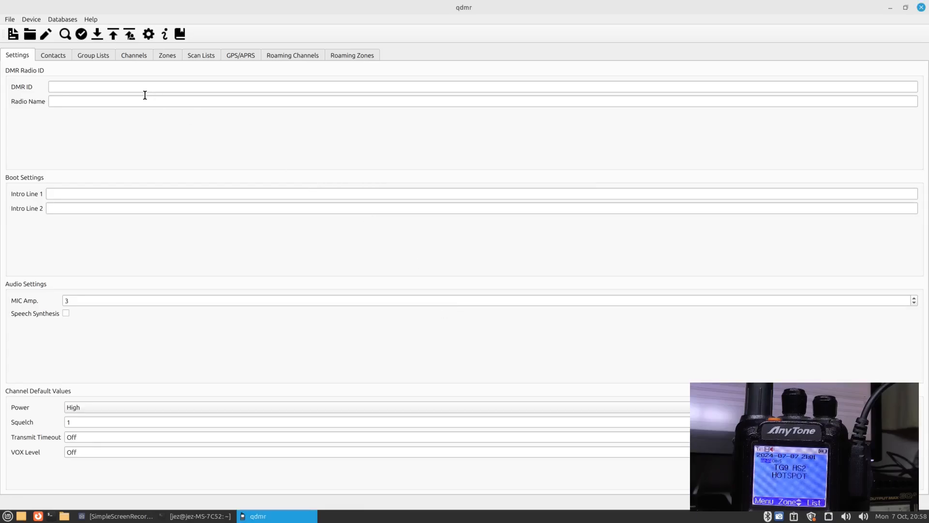
pyautogui.moveTo(102, 58)
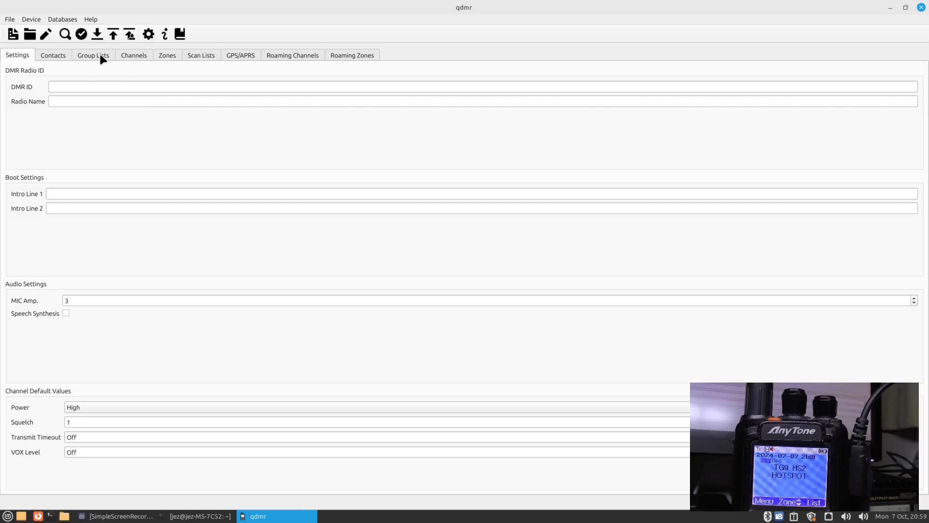
pyautogui.click(30, 18)
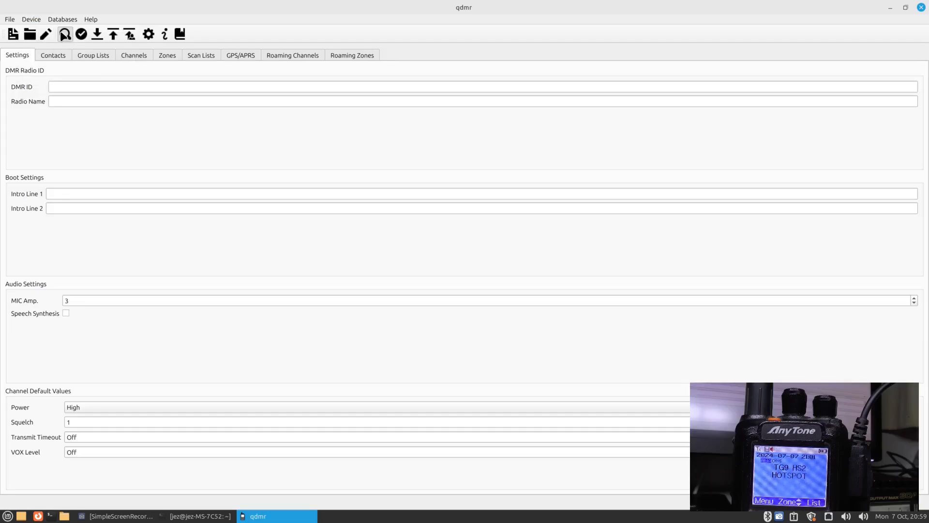
# - Detect the connected radio as an Anytone AT-D868UV and dismiss the Radio found notice
pyautogui.click(66, 34)
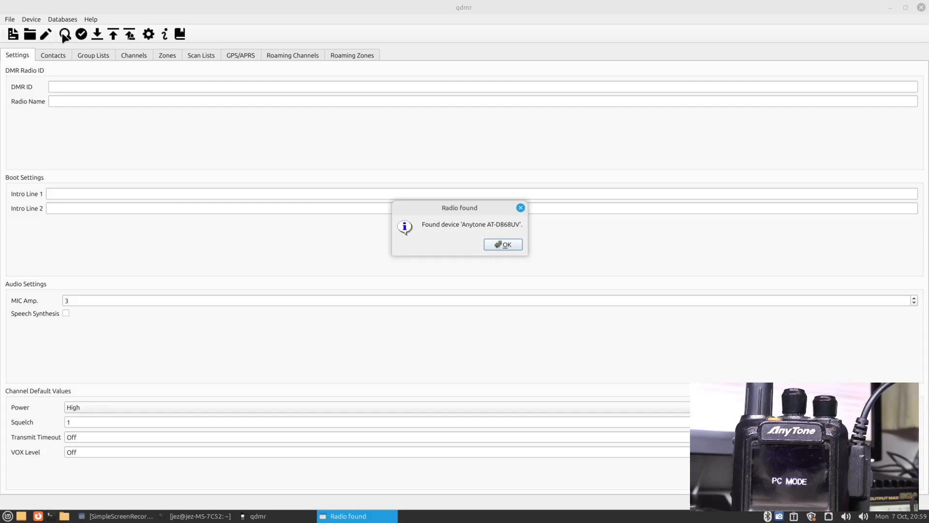
pyautogui.moveTo(506, 232)
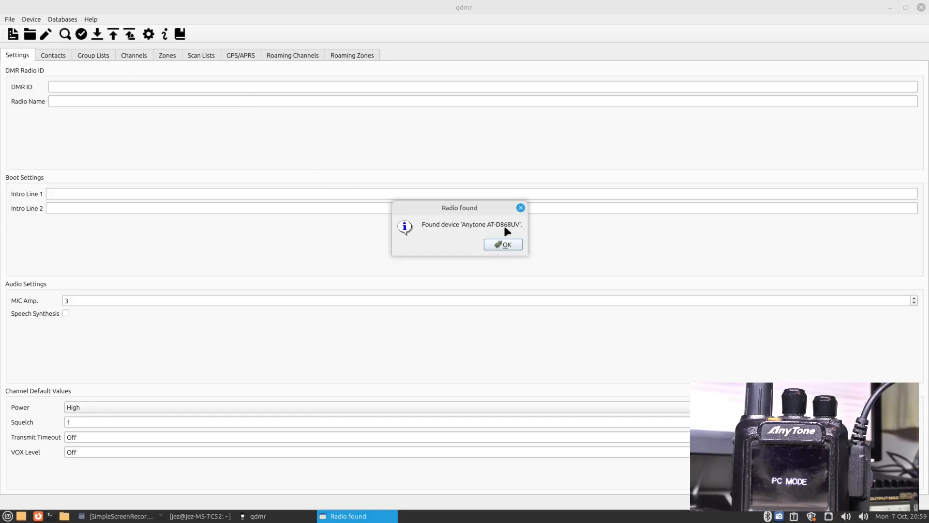
pyautogui.click(503, 244)
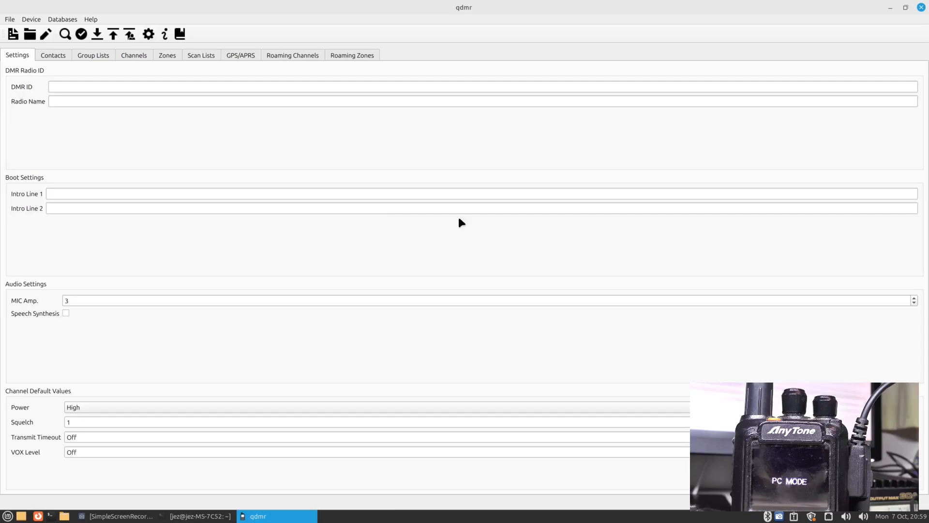
pyautogui.moveTo(113, 71)
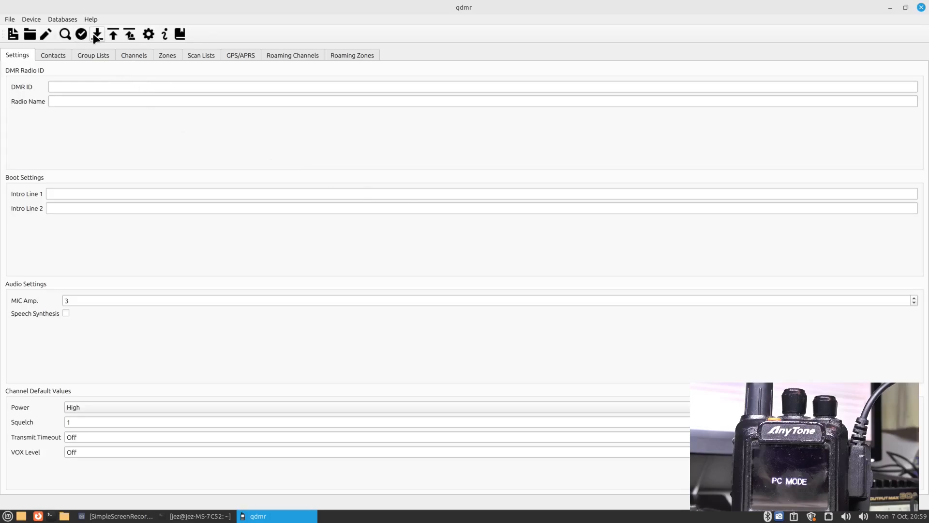
pyautogui.moveTo(97, 35)
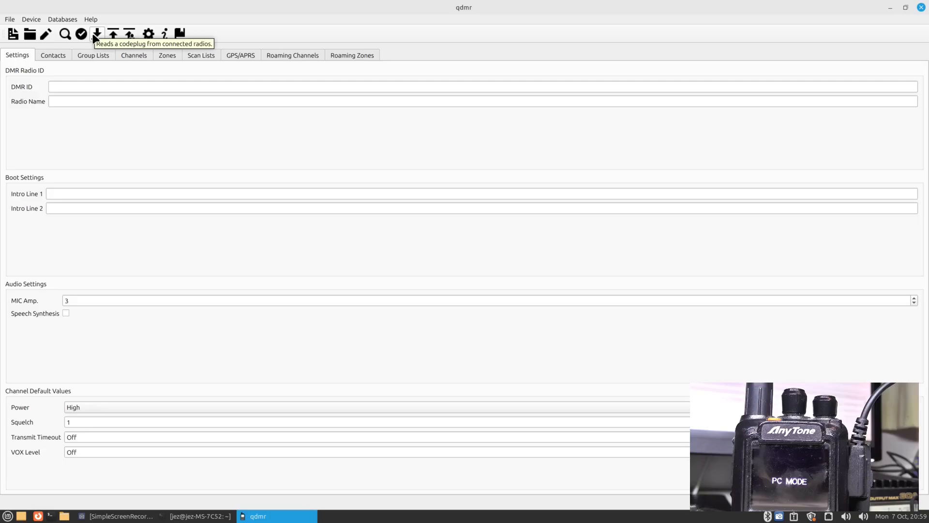
# - Read the existing codeplug from the connected AT-D868UV into qdmr
pyautogui.click(97, 33)
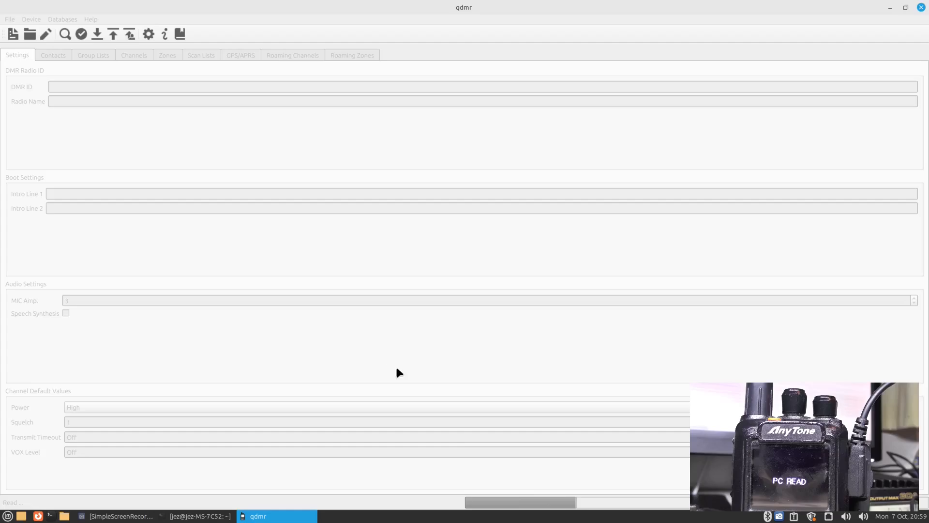
pyautogui.moveTo(472, 283)
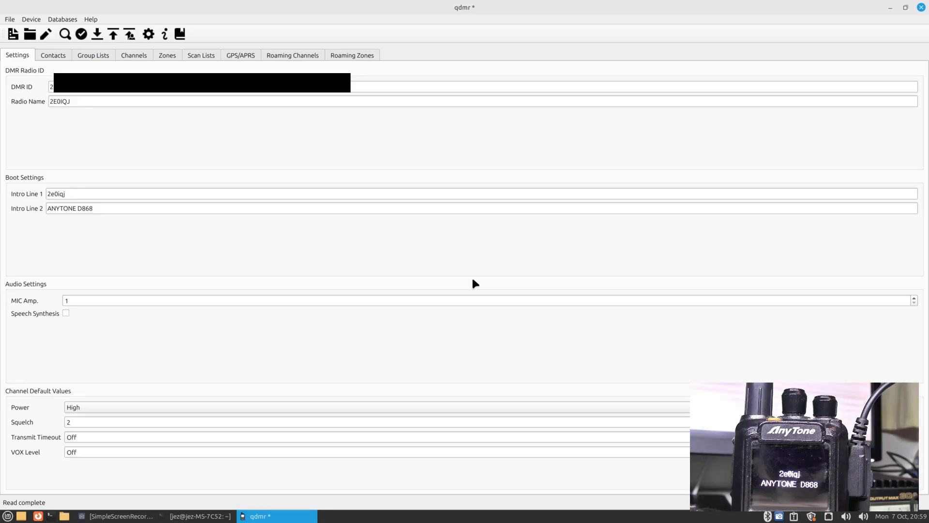
pyautogui.click(162, 103)
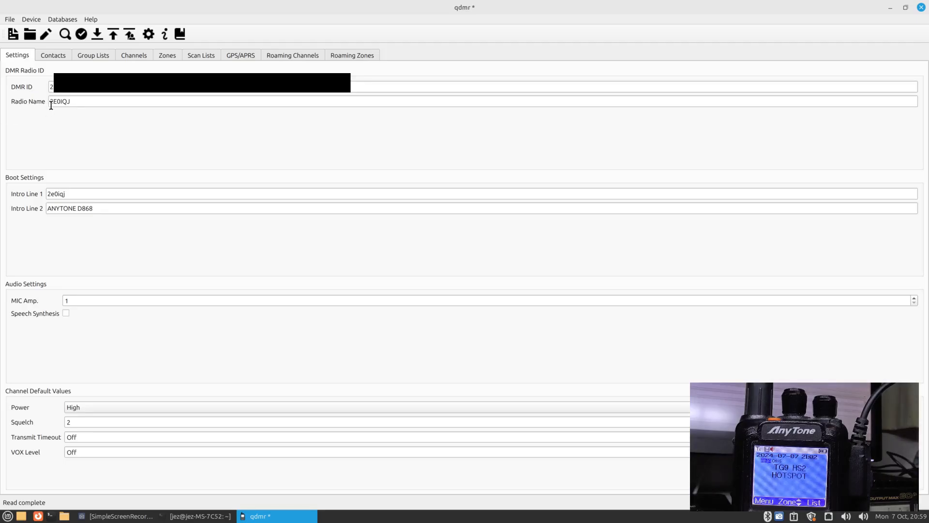
pyautogui.moveTo(33, 189)
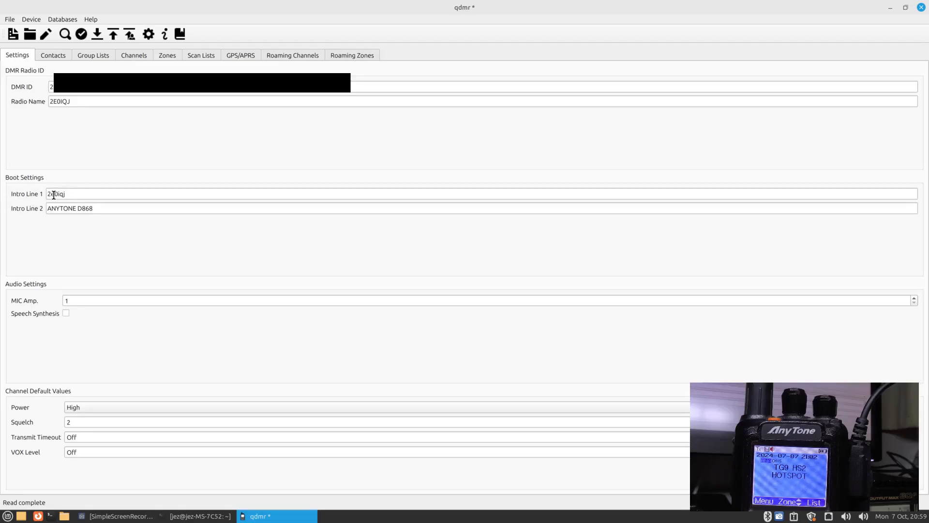
pyautogui.moveTo(96, 217)
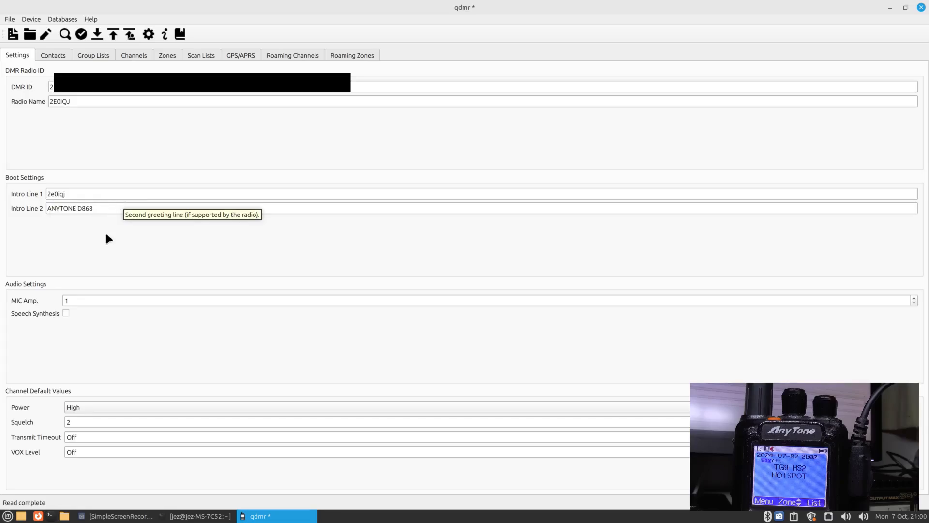
pyautogui.moveTo(107, 333)
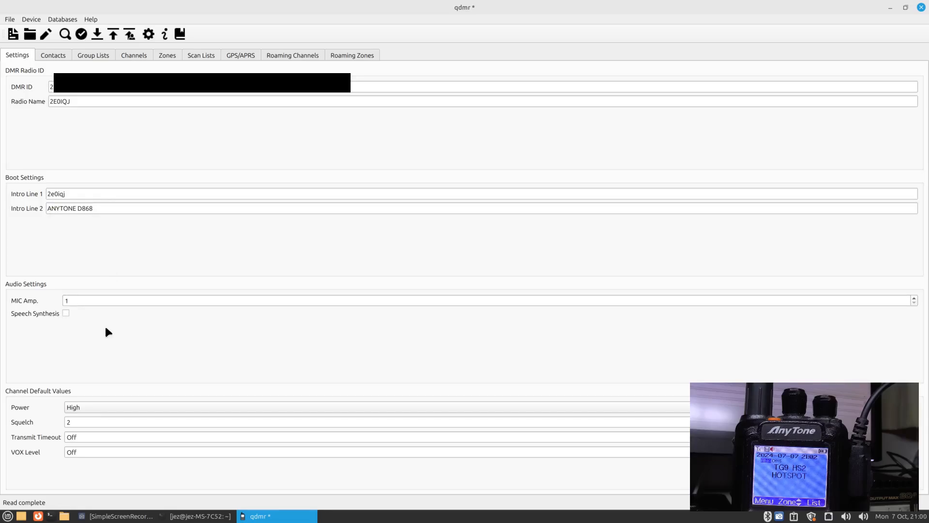
pyautogui.moveTo(107, 408)
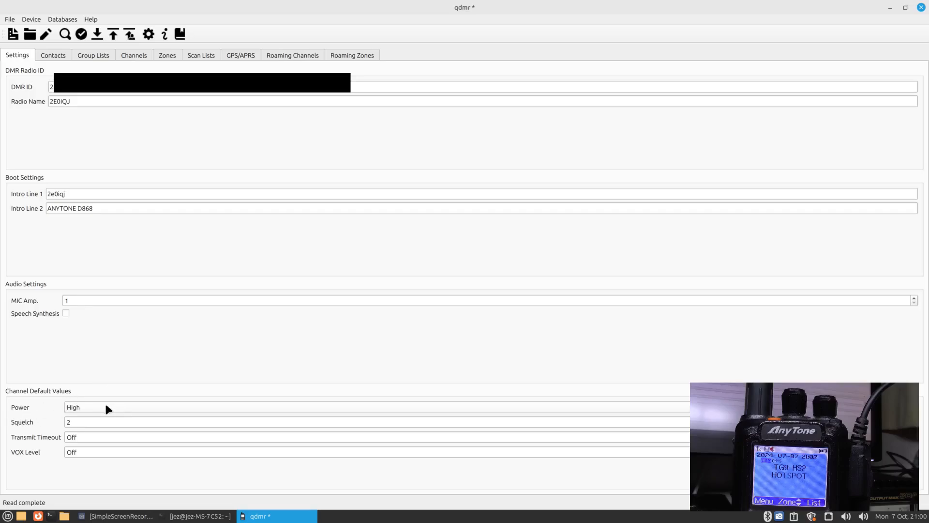
pyautogui.moveTo(137, 342)
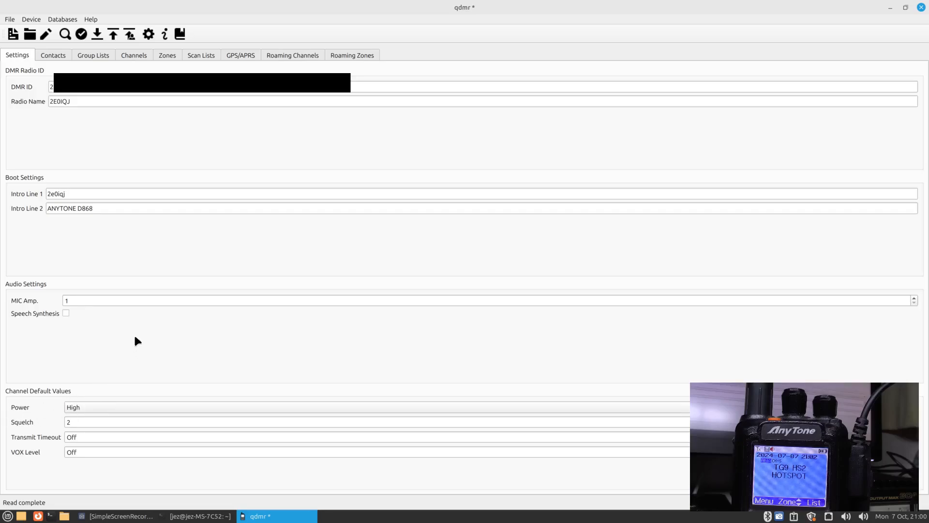
pyautogui.moveTo(57, 62)
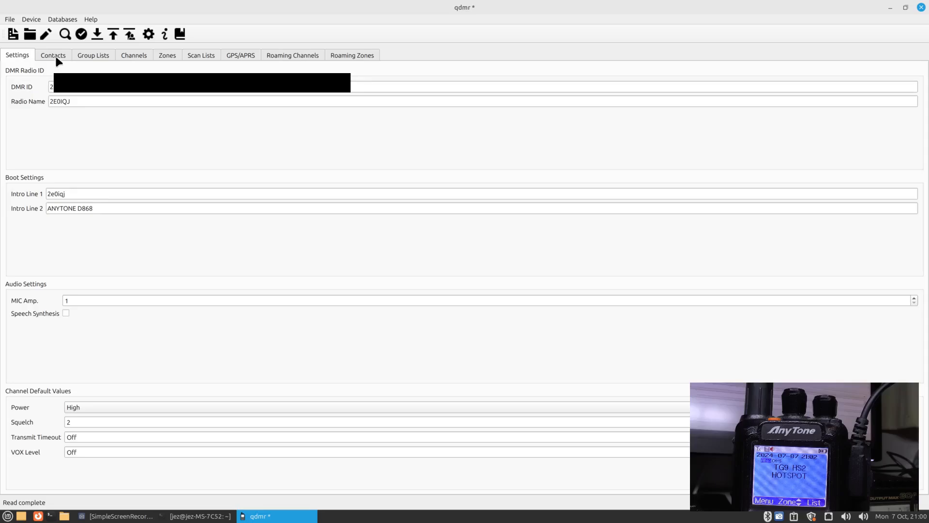
# - Review the Contacts list and select the DTMF Contact1 entry
pyautogui.click(53, 54)
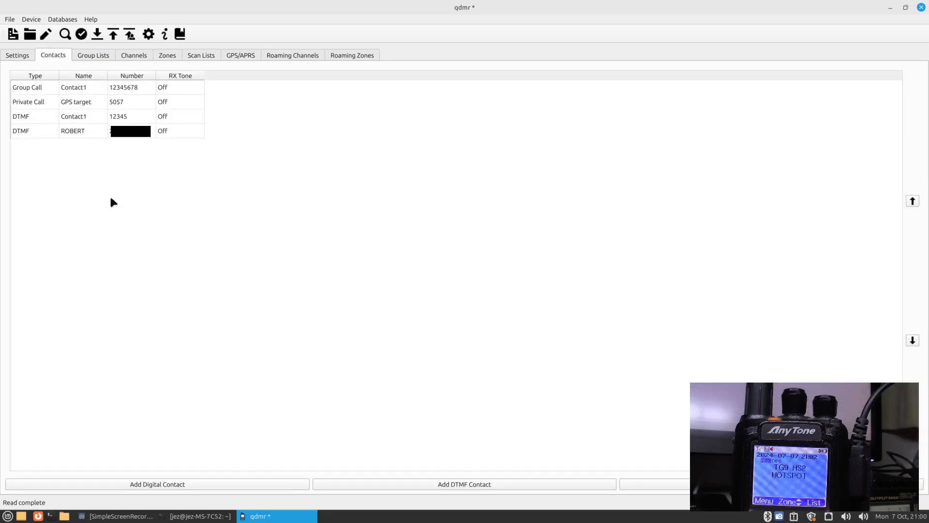
pyautogui.moveTo(482, 487)
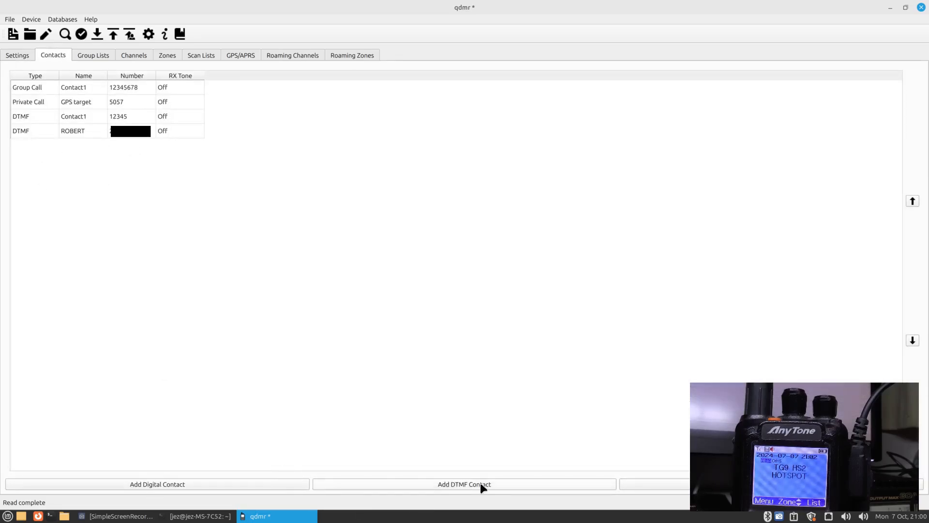
pyautogui.moveTo(384, 316)
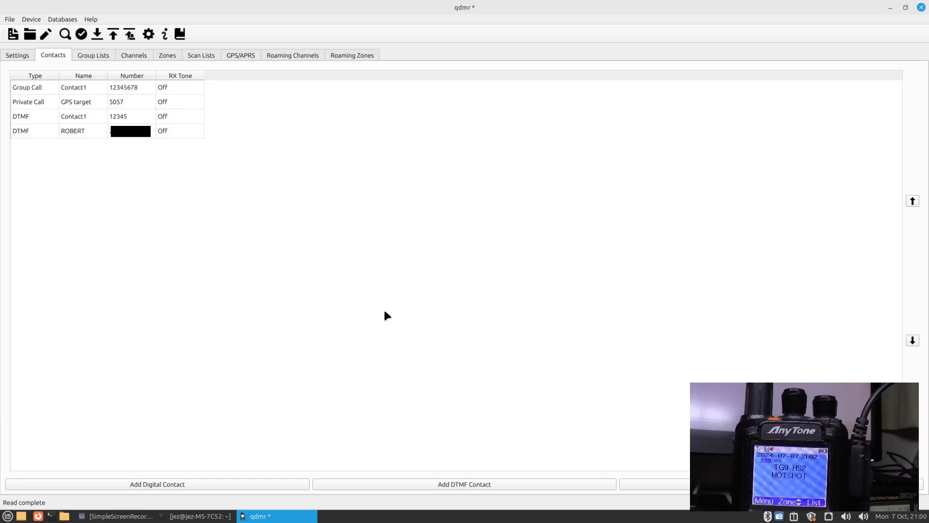
pyautogui.moveTo(72, 120)
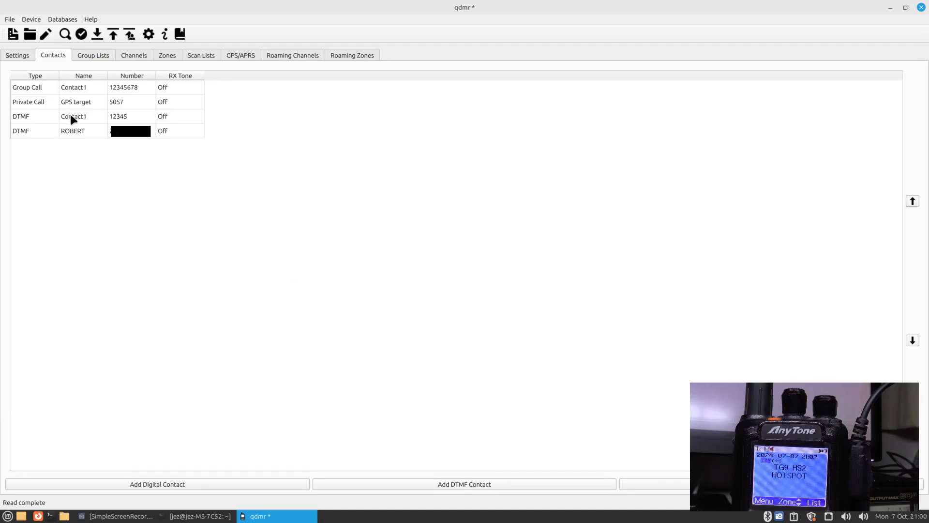
pyautogui.click(72, 116)
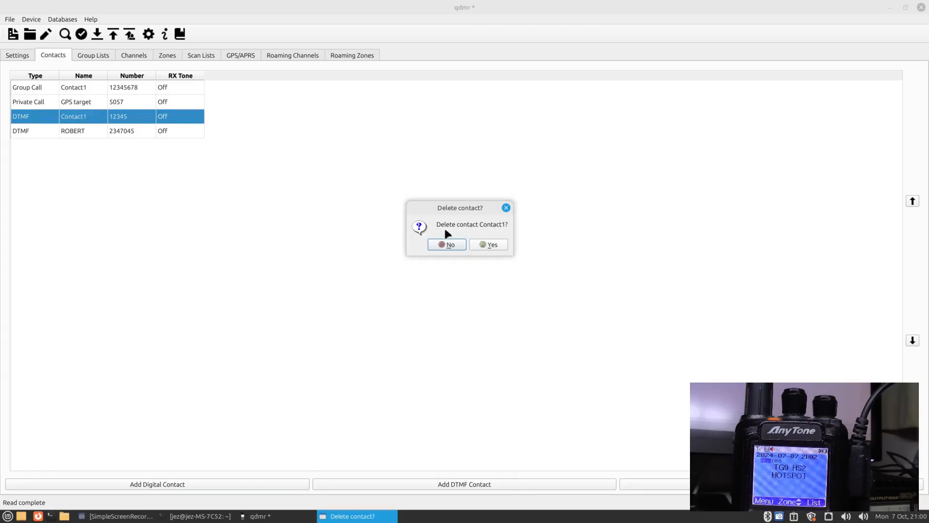
pyautogui.moveTo(424, 217)
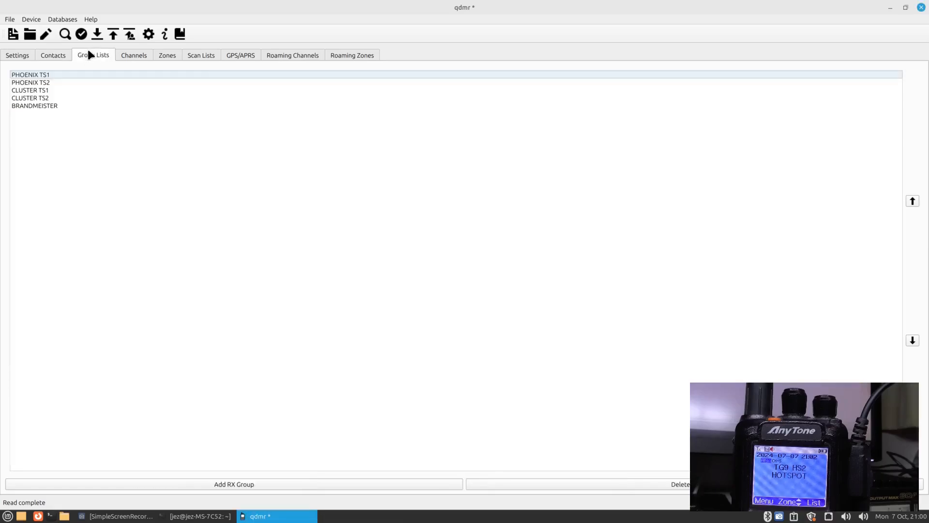
pyautogui.moveTo(30, 104)
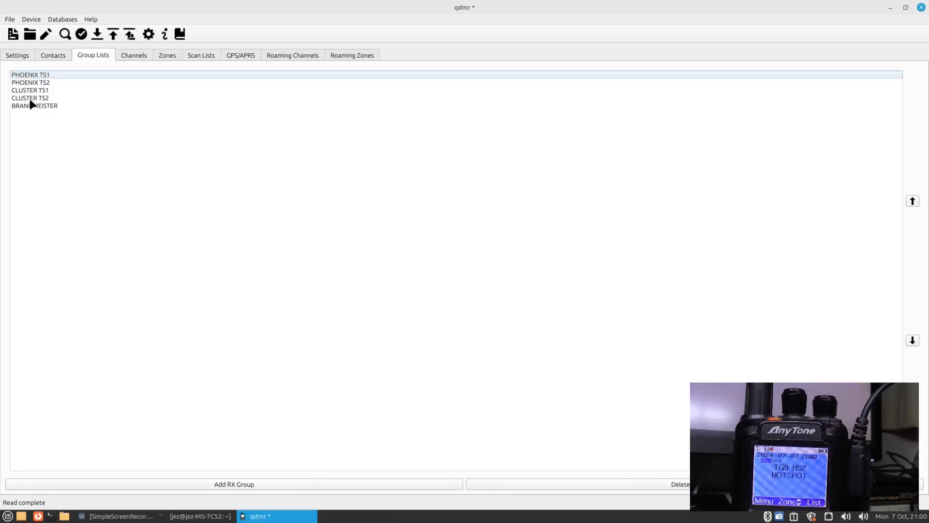
pyautogui.moveTo(22, 91)
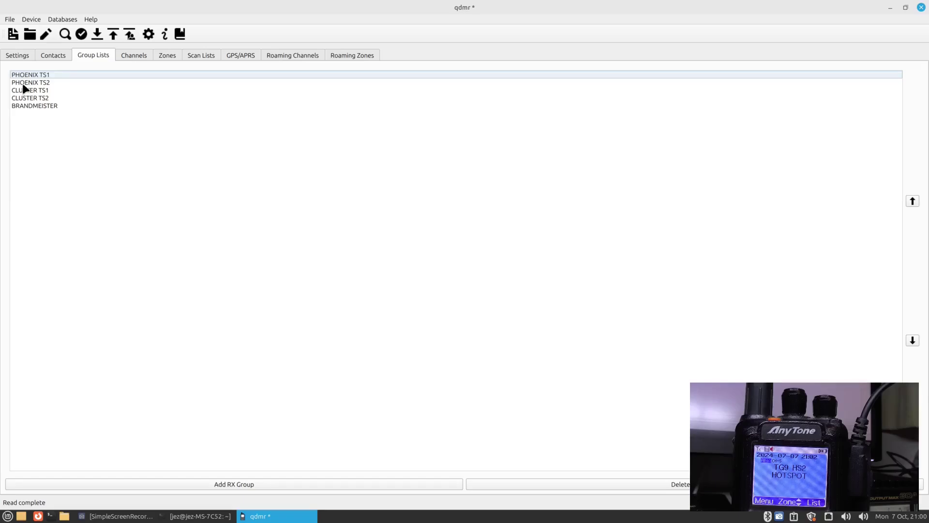
pyautogui.moveTo(19, 96)
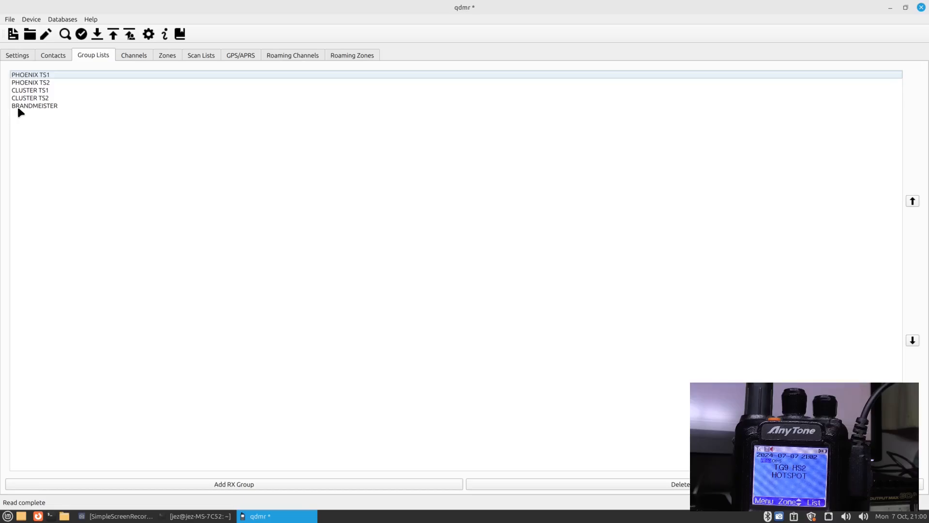
# - Browse the Channels list down to the marine and PMR446 entries
pyautogui.click(134, 56)
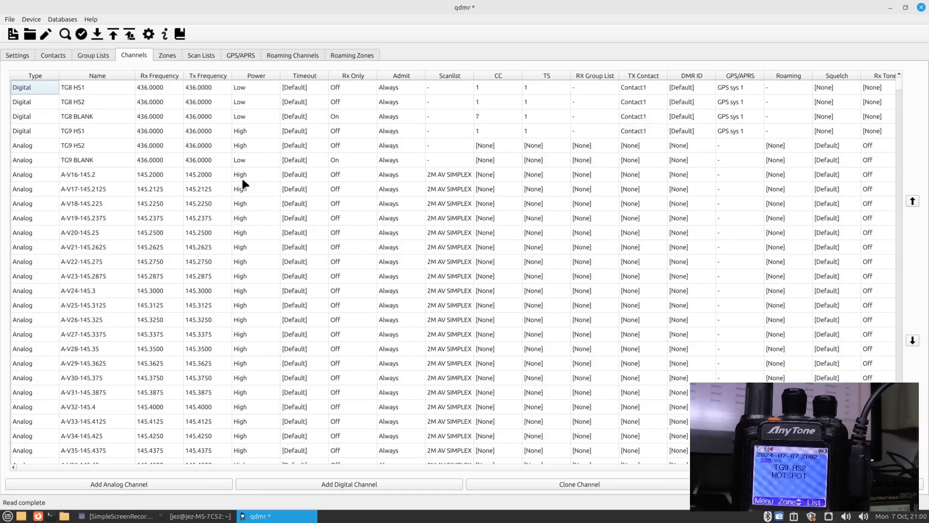
pyautogui.moveTo(900, 87)
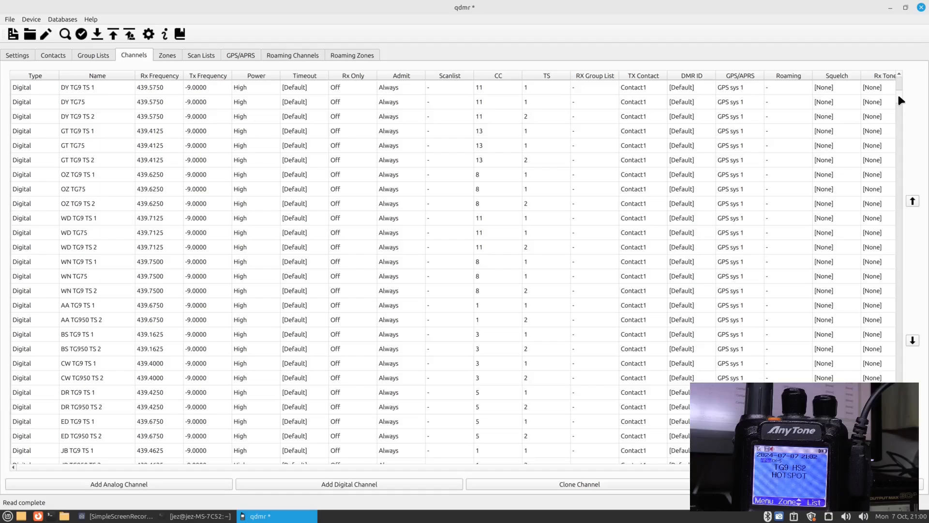
pyautogui.scroll(-3)
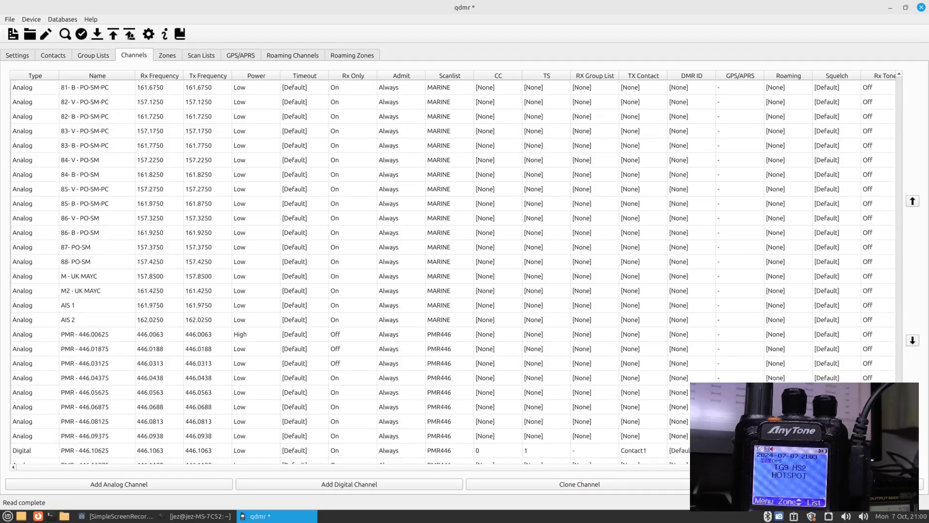
pyautogui.scroll(-3)
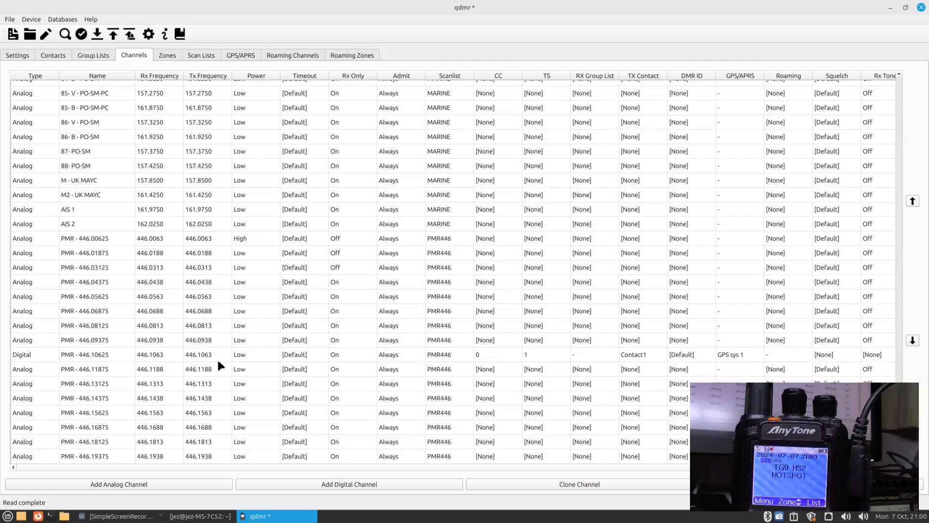
pyautogui.moveTo(296, 487)
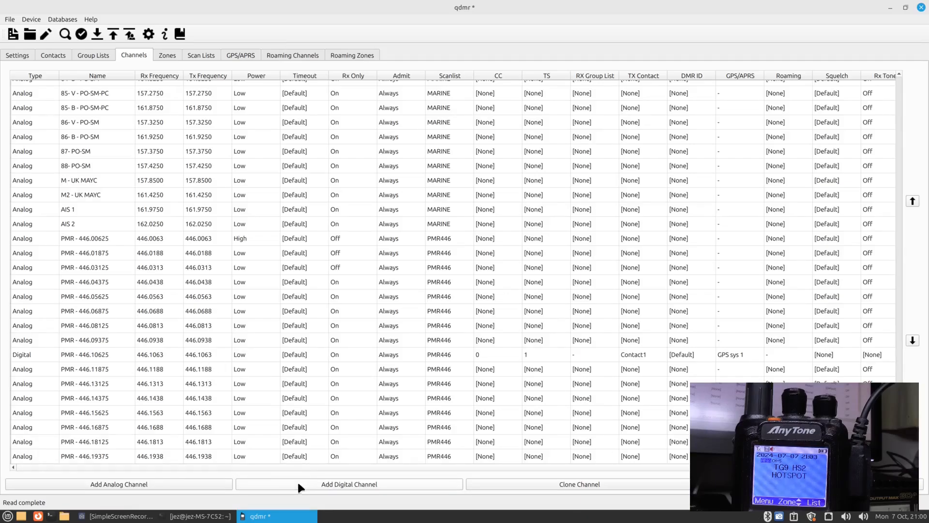
# - Create analog channel 'Cube 2M' with Rx and Tx frequency 145.425 and save it
pyautogui.click(118, 484)
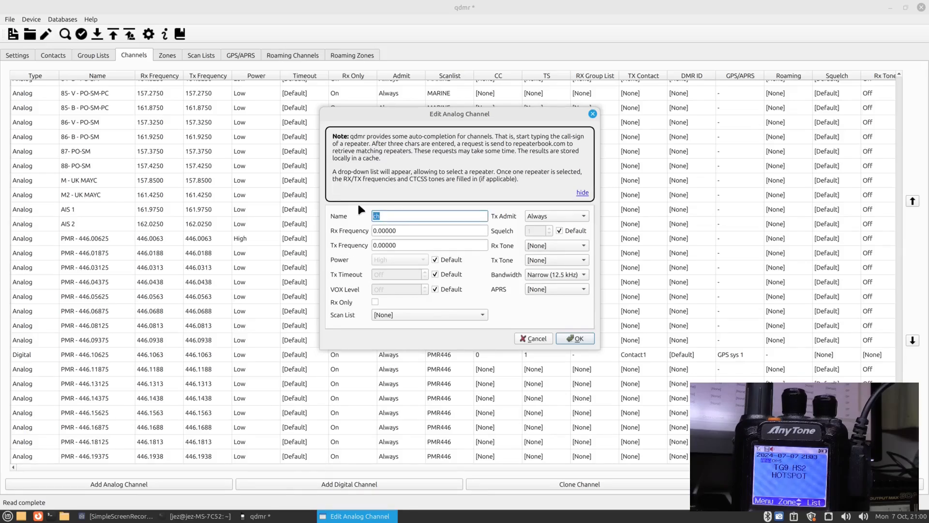
pyautogui.write('Cubv')
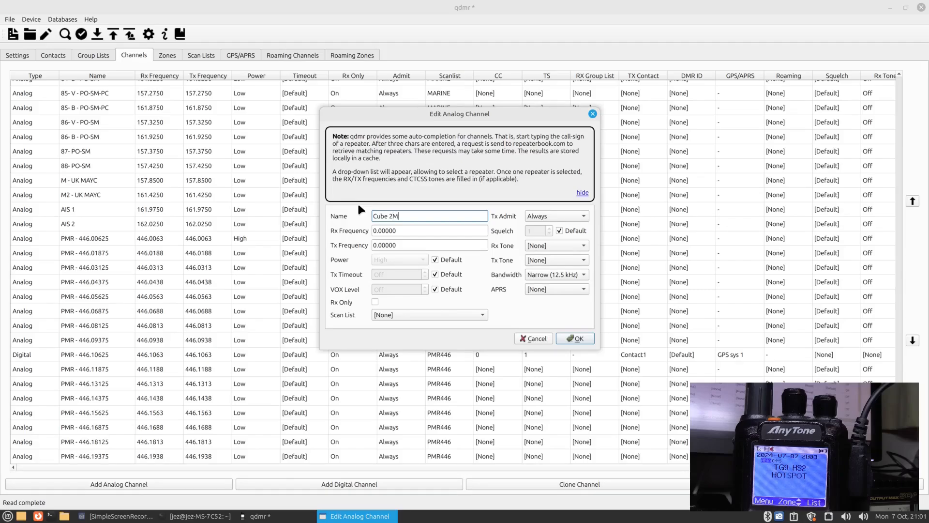
pyautogui.click(430, 231)
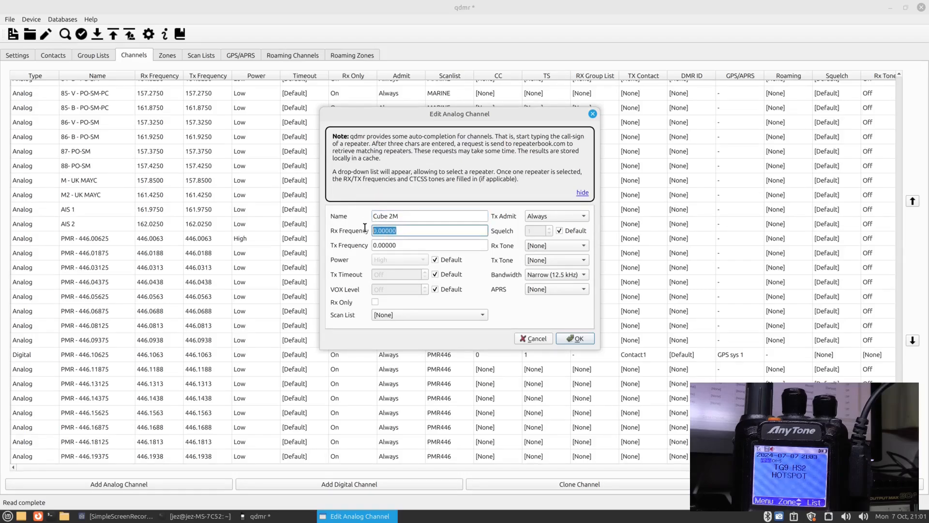
pyautogui.write('145.425')
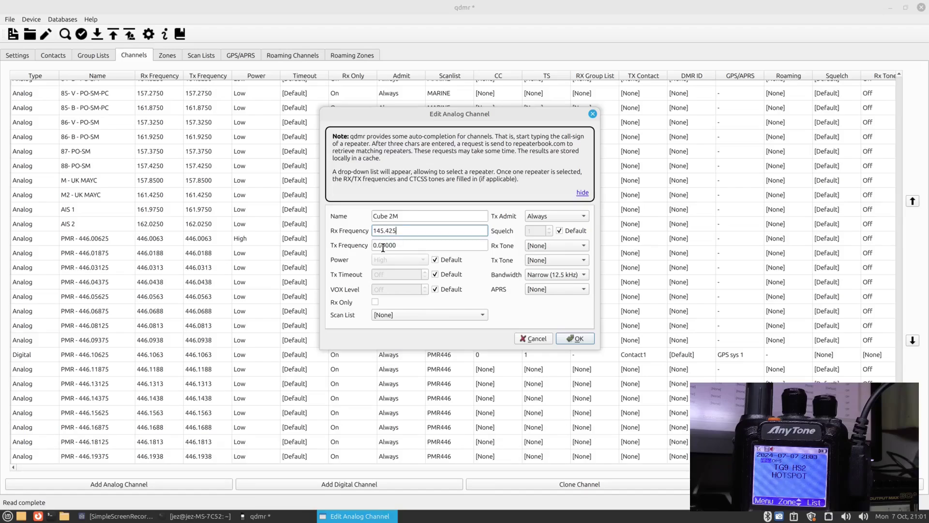
pyautogui.tripleClick(430, 245)
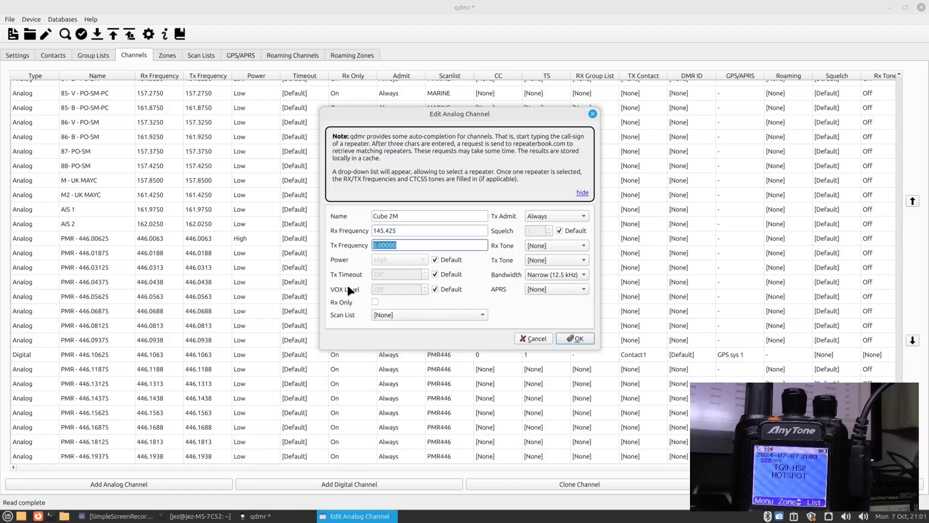
pyautogui.write('1')
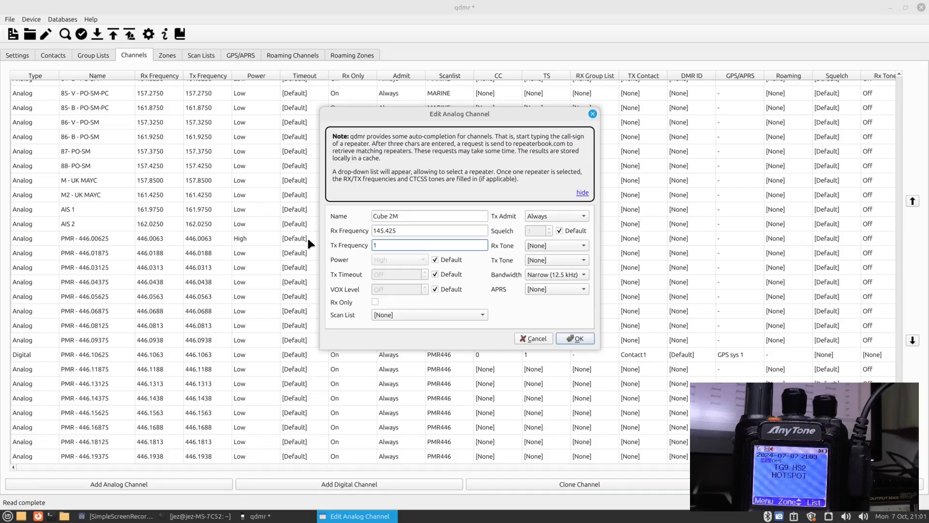
pyautogui.write('45.425')
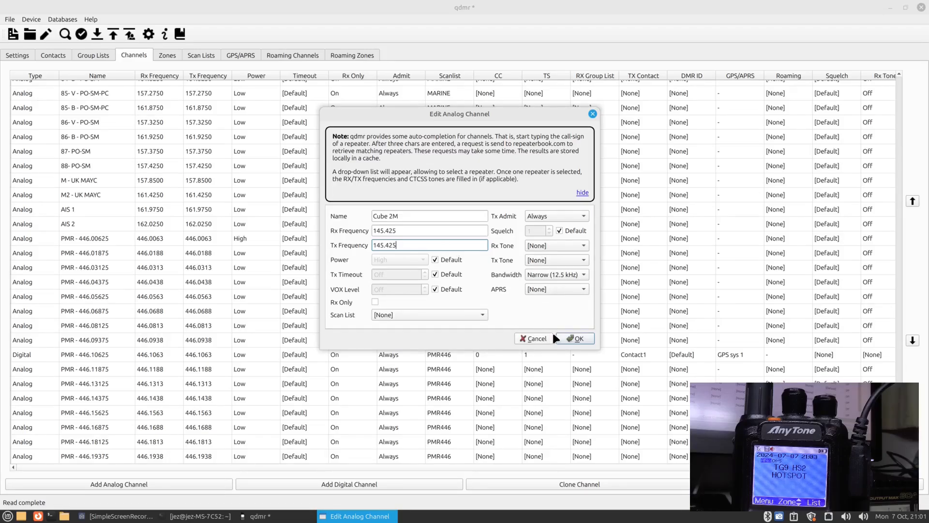
pyautogui.click(579, 339)
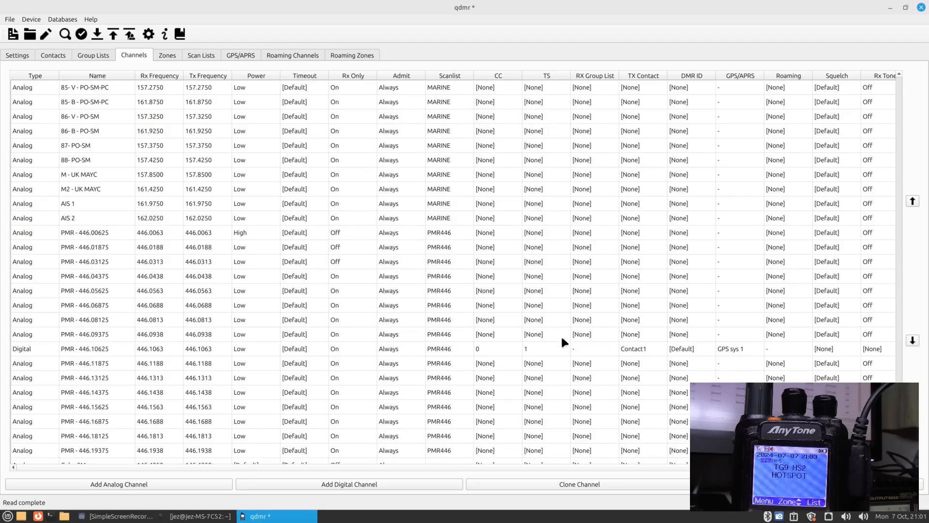
pyautogui.scroll(-3)
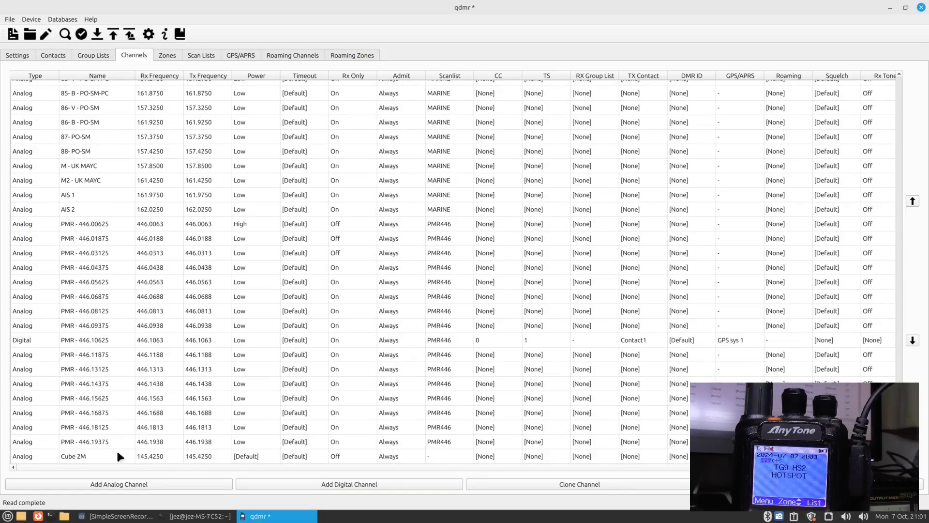
pyautogui.moveTo(112, 487)
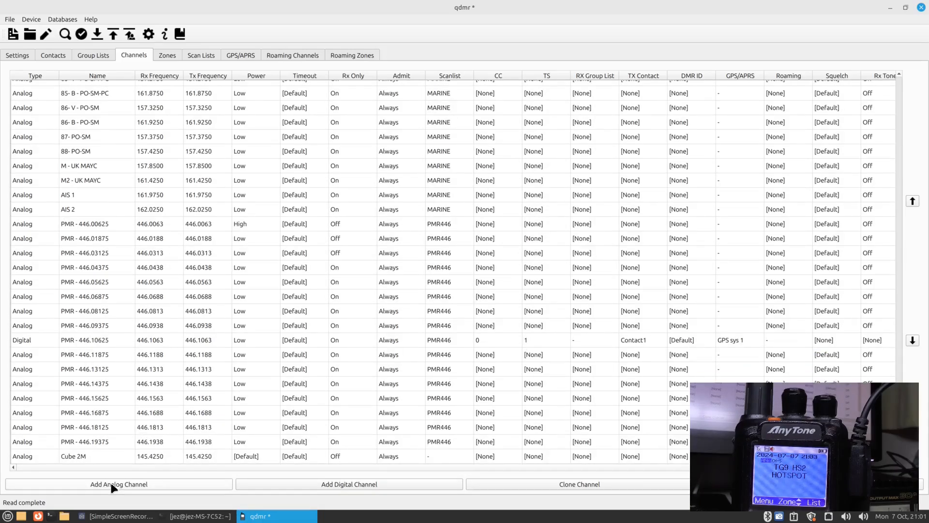
# - Create analog channel 'Cube 70cm' with Rx and Tx frequency 433.400 and save it
pyautogui.click(122, 484)
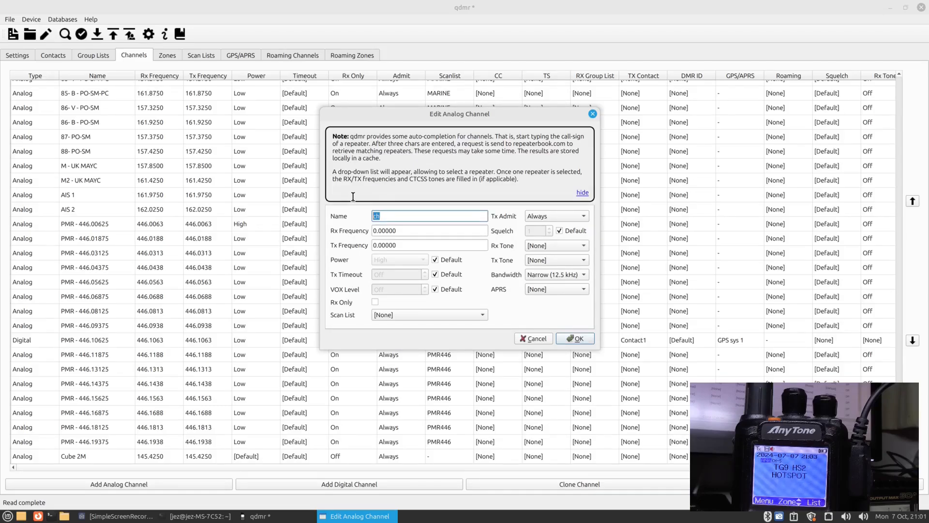
pyautogui.write('Cube 70cm')
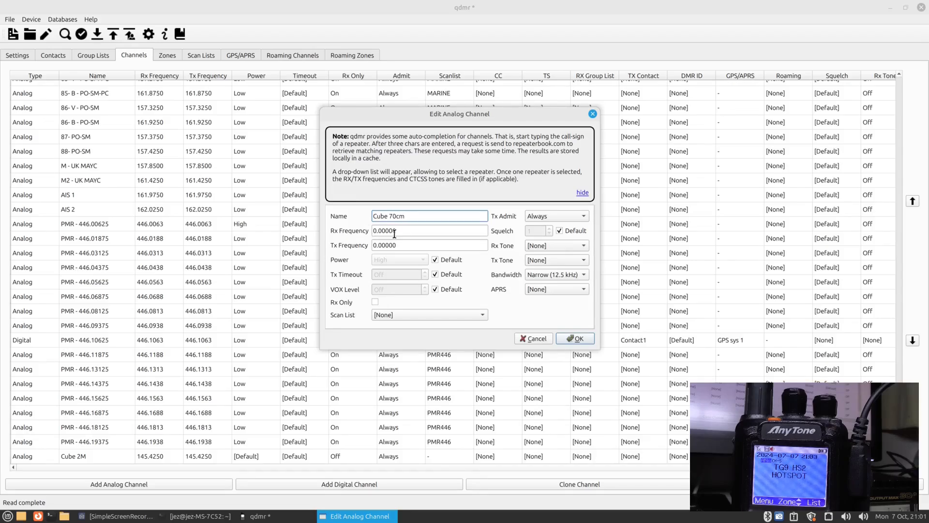
pyautogui.write('4')
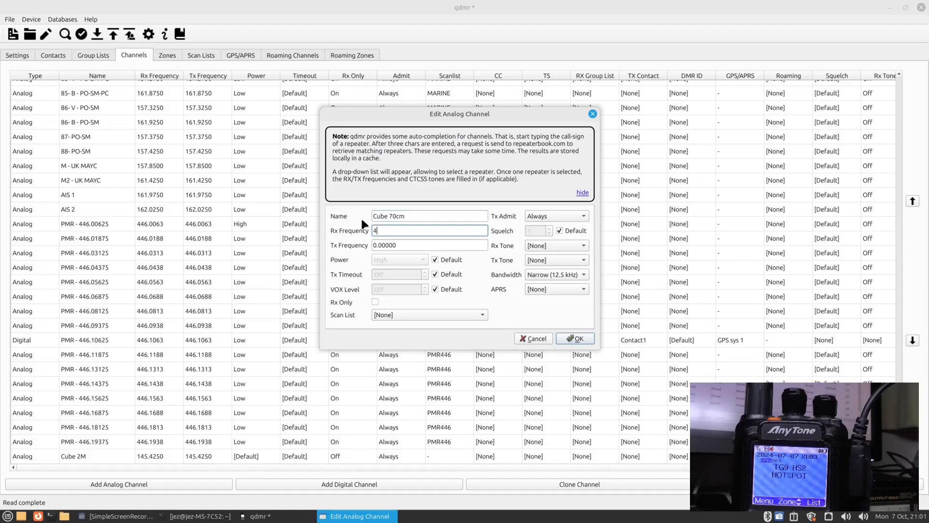
pyautogui.write('33.400')
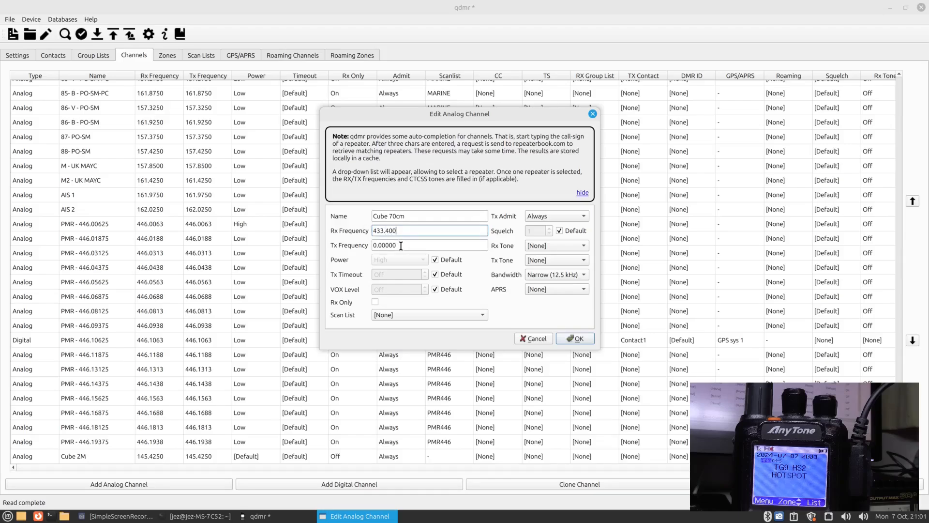
pyautogui.write('433.400')
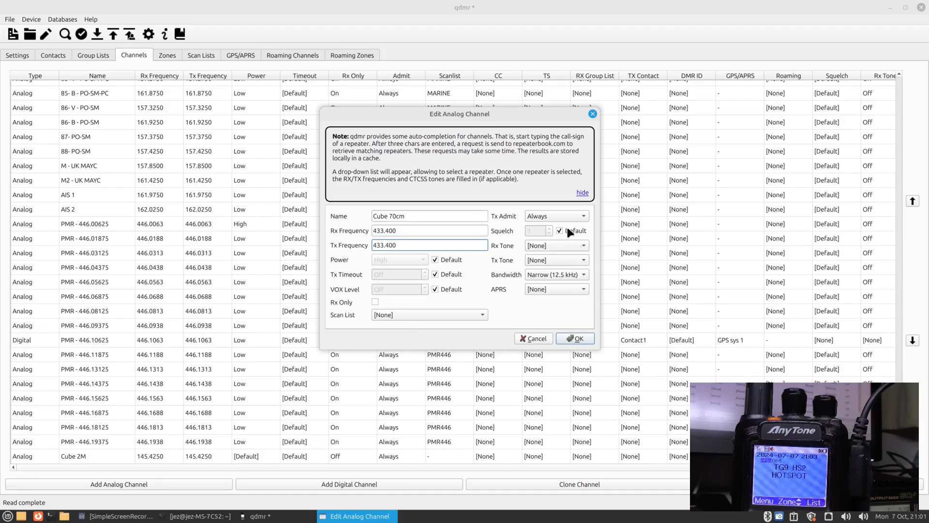
pyautogui.click(576, 339)
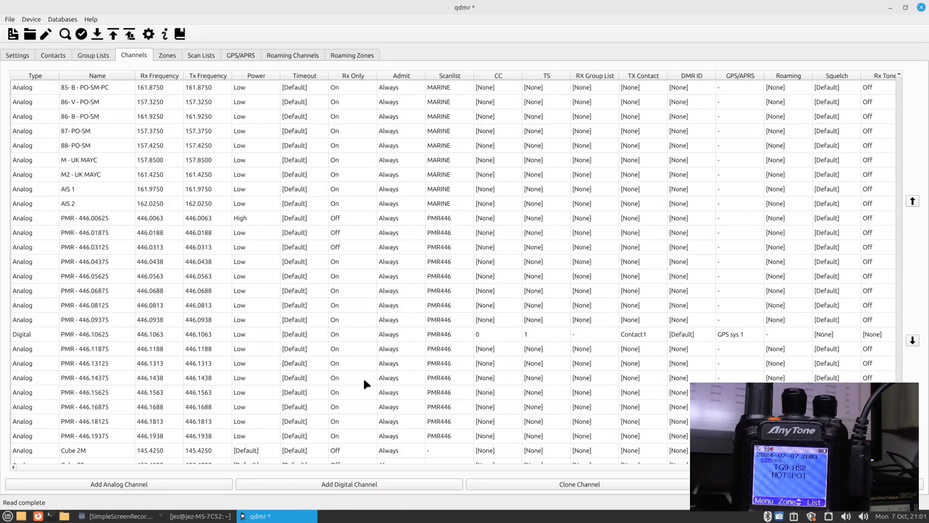
pyautogui.scroll(-3)
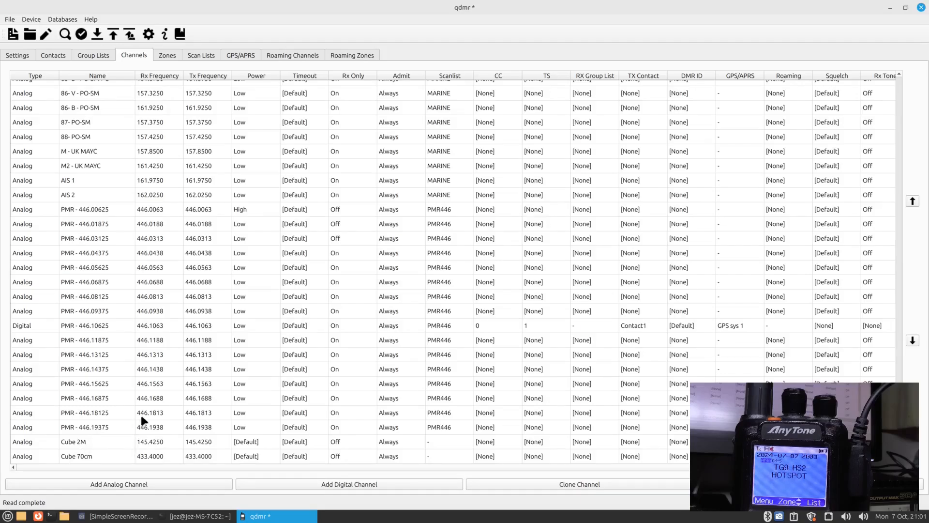
# - Show the Zones list with HOTSPOT, 2M SIMPLEX and the repeater zones
pyautogui.click(166, 54)
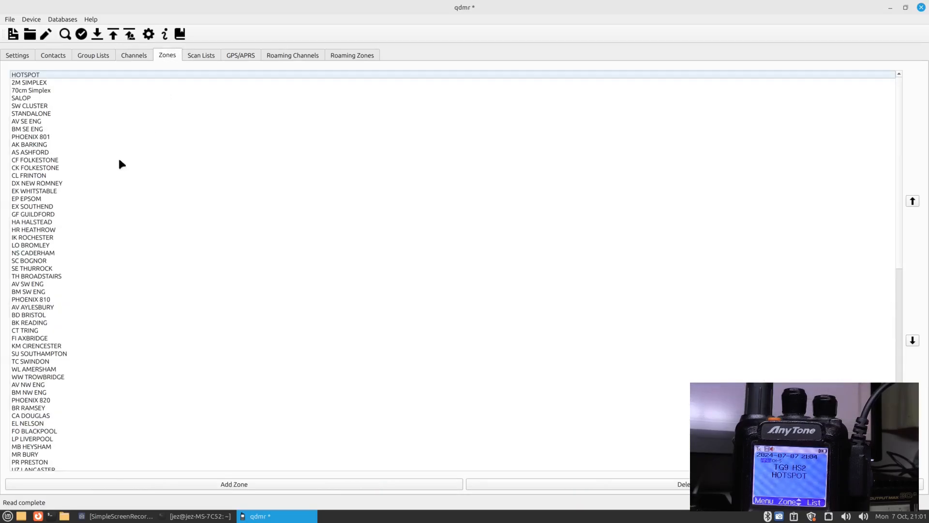
pyautogui.moveTo(29, 85)
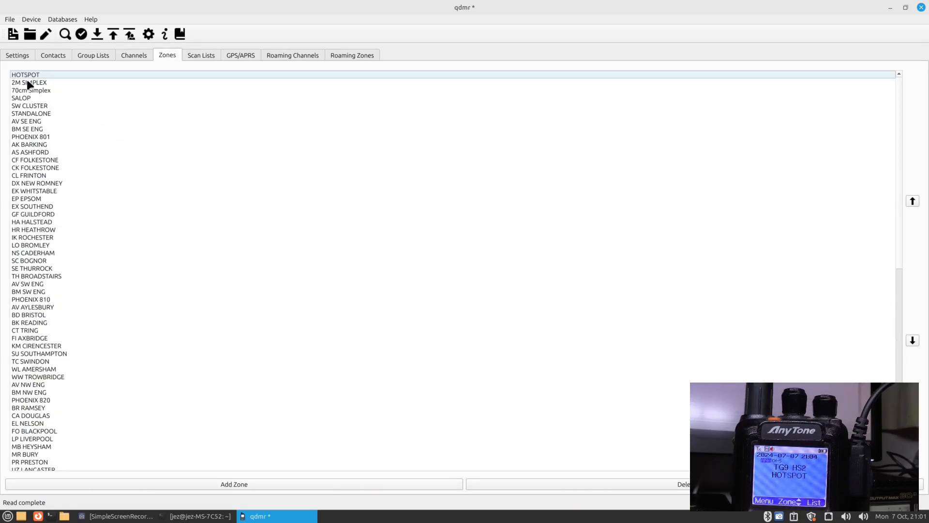
pyautogui.moveTo(222, 258)
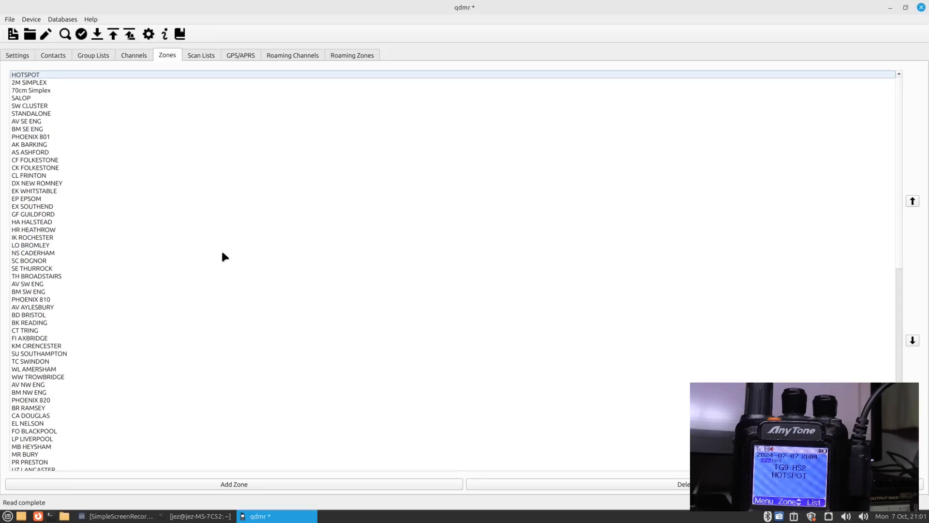
pyautogui.moveTo(232, 248)
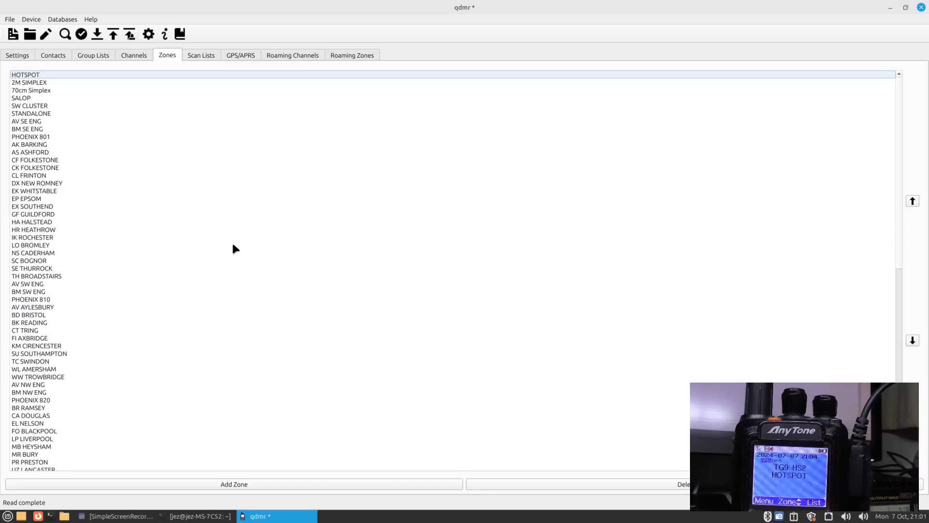
pyautogui.moveTo(233, 450)
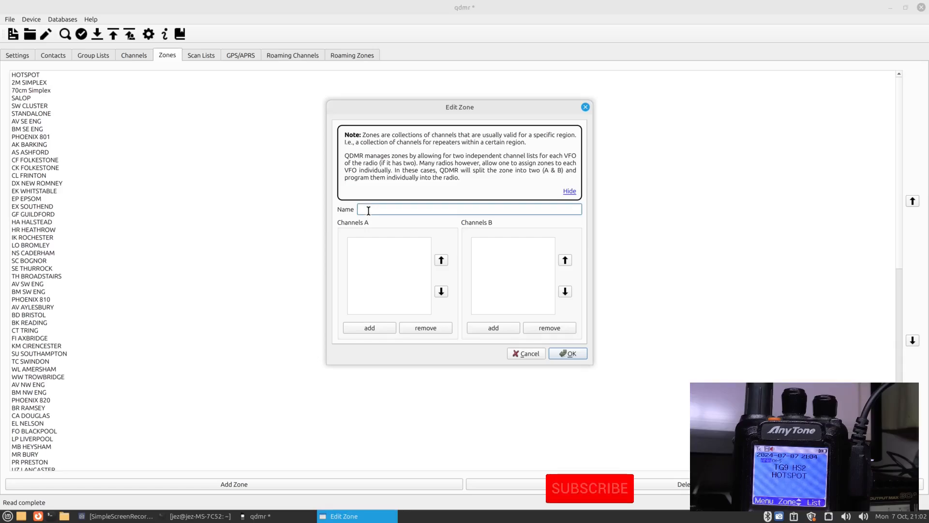
# - Name the new zone 'Local' and add the Cube 2M channel to it
pyautogui.write('Local')
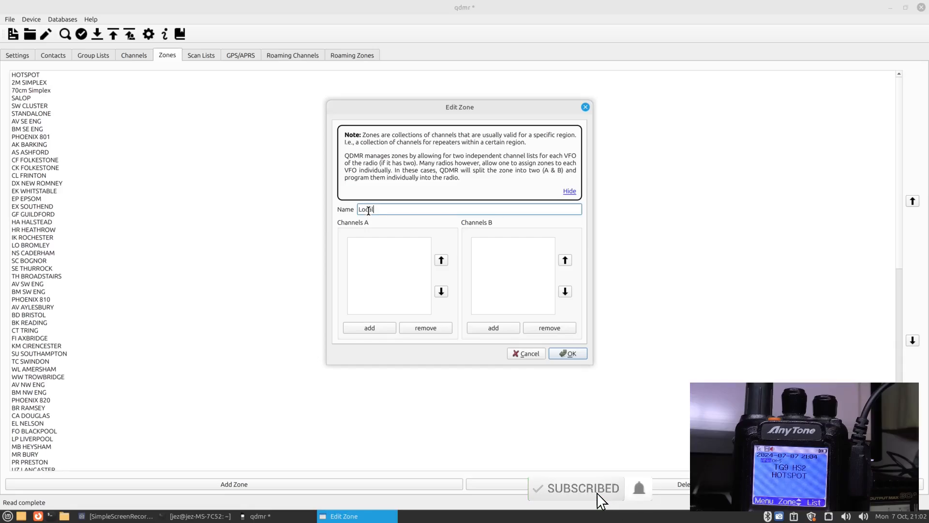
pyautogui.click(369, 328)
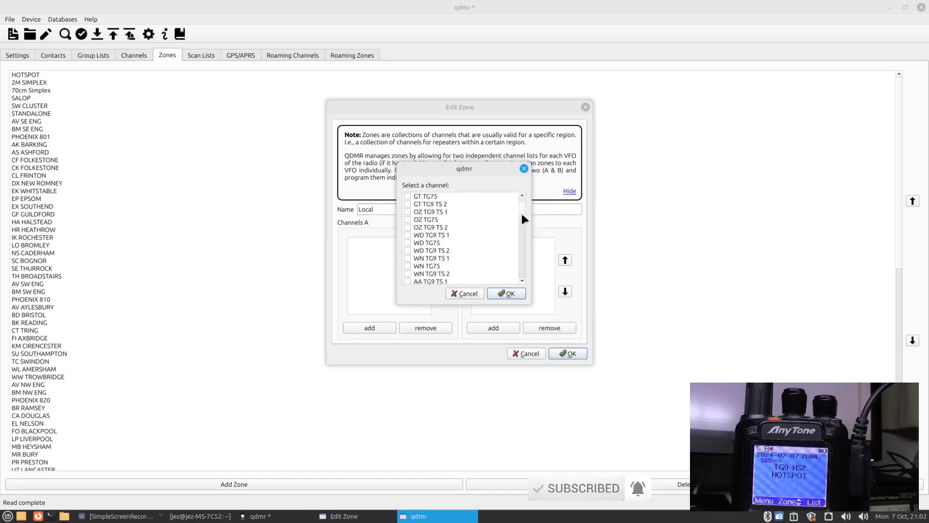
pyautogui.scroll(-3)
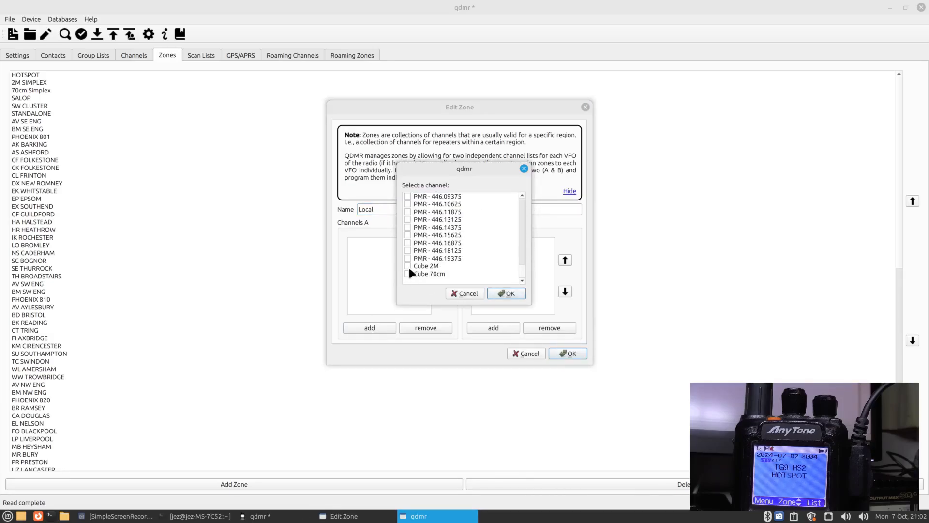
pyautogui.click(506, 293)
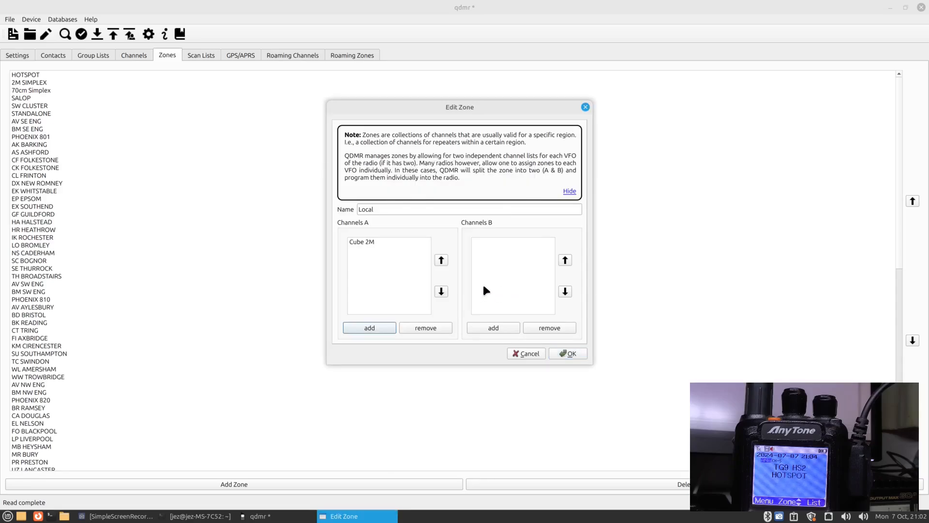
# - Add the Cube 70cm channel to the Local zone as well
pyautogui.click(370, 327)
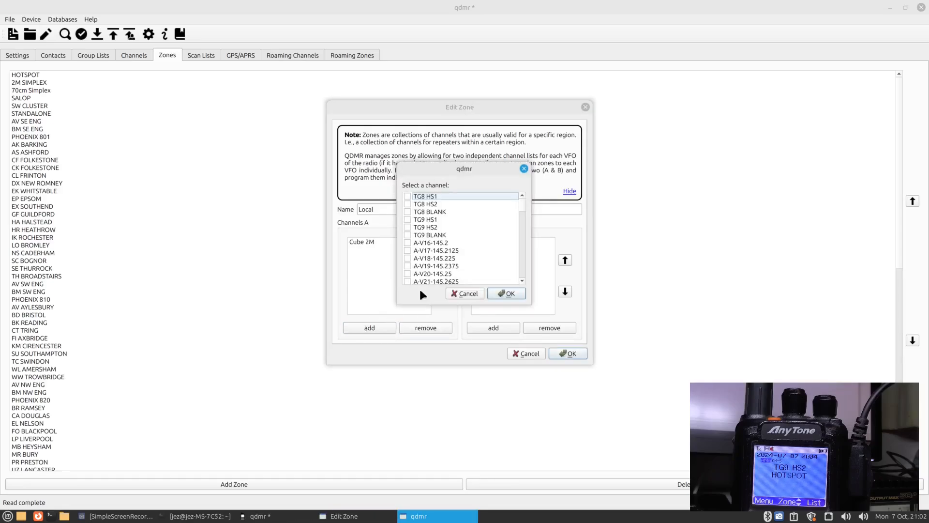
pyautogui.scroll(-3)
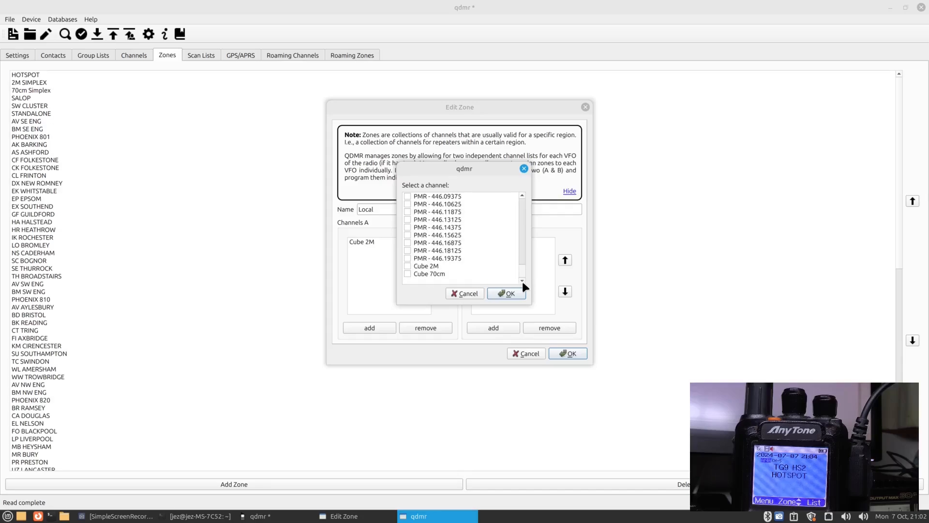
pyautogui.click(407, 274)
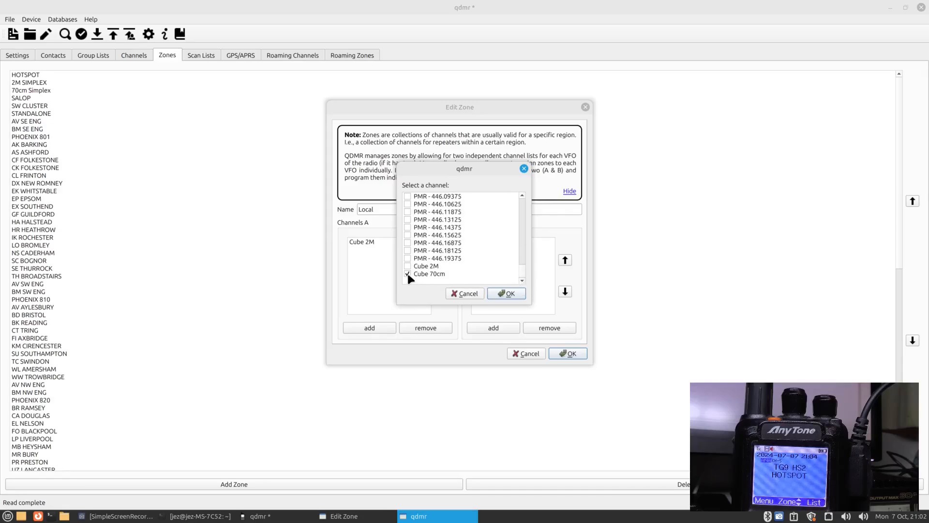
pyautogui.click(506, 293)
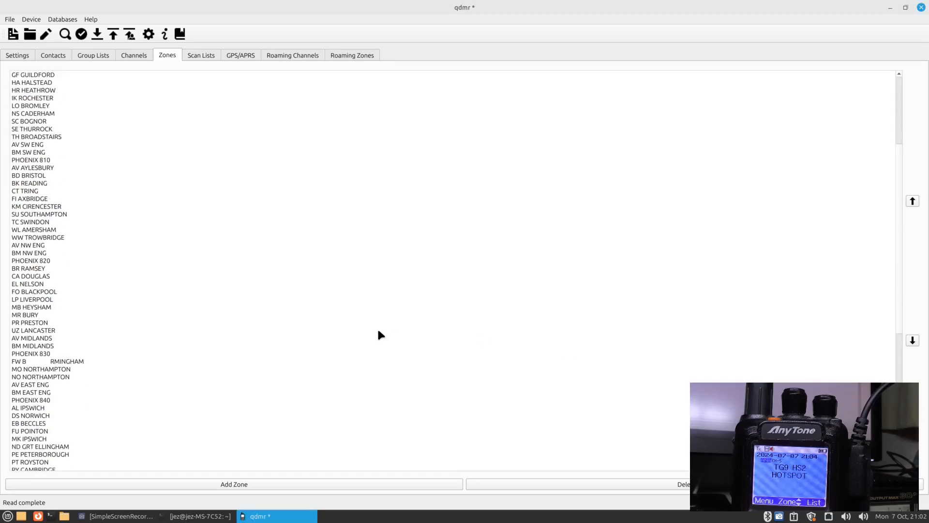
pyautogui.scroll(-3)
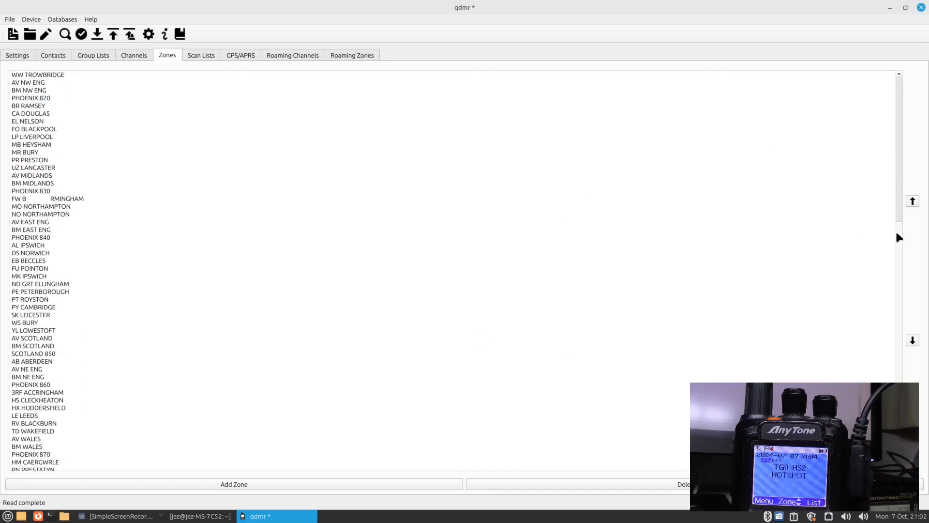
pyautogui.scroll(-3)
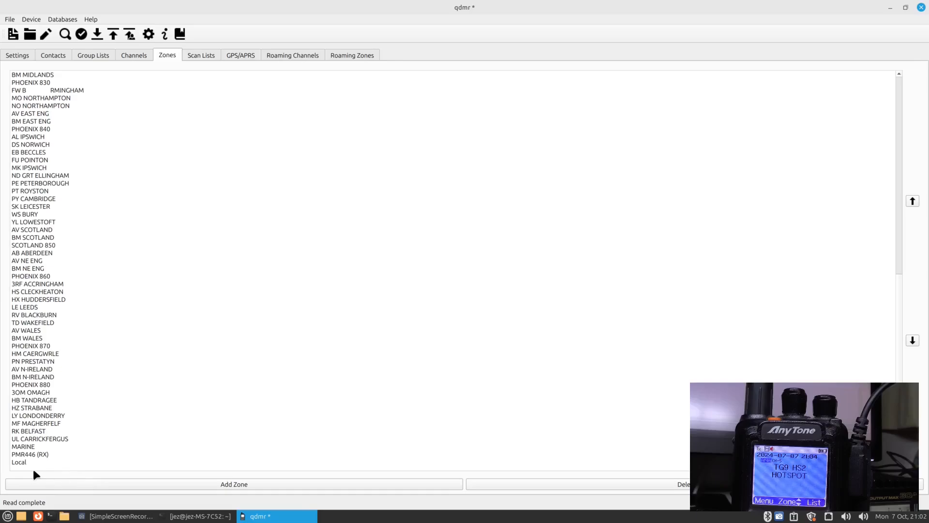
pyautogui.moveTo(265, 321)
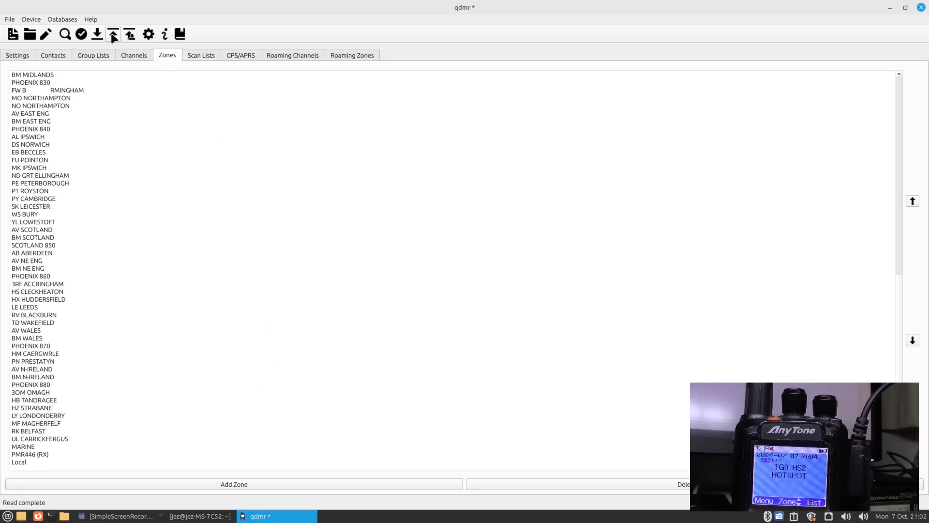
pyautogui.moveTo(113, 34)
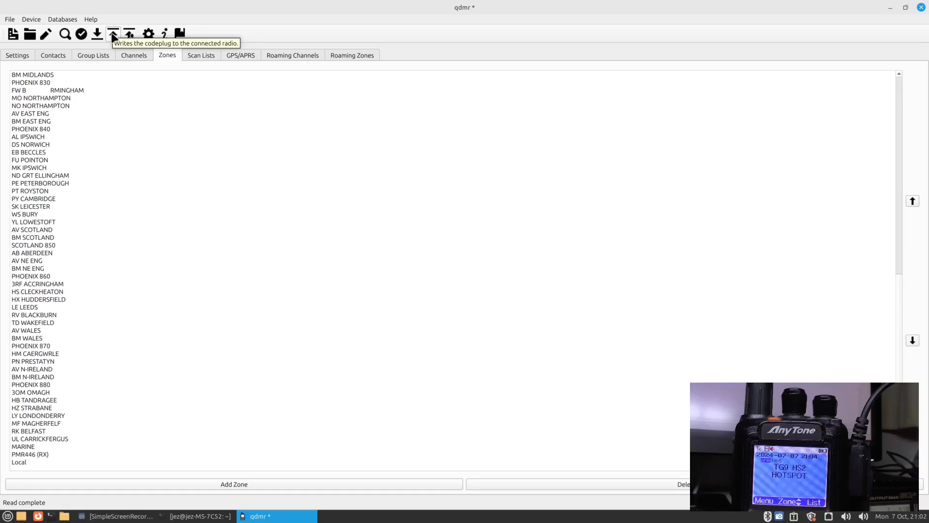
# - Start writing the edited codeplug to the connected AnyTone radio
pyautogui.click(113, 33)
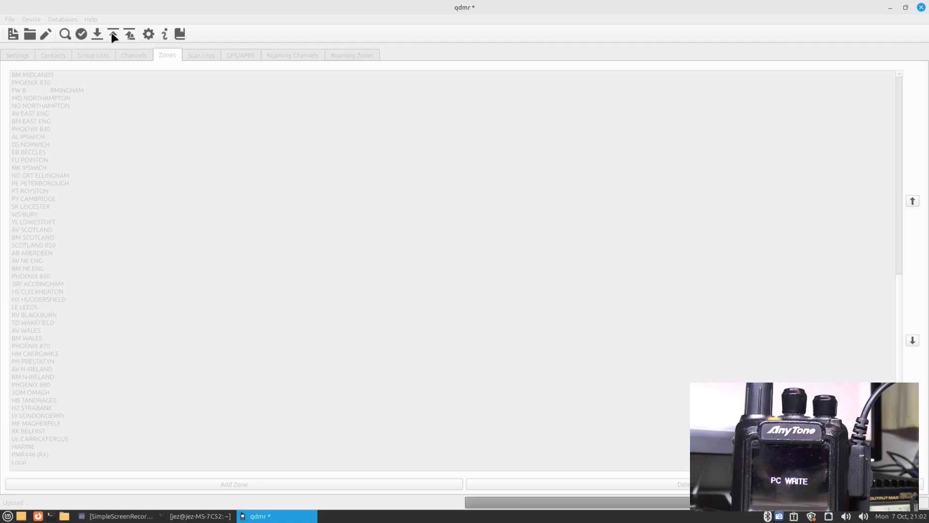
pyautogui.moveTo(154, 157)
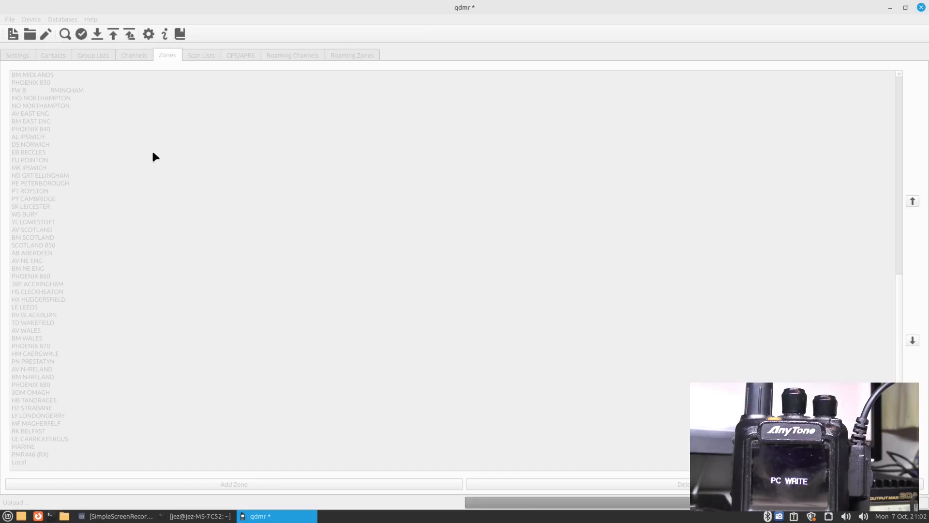